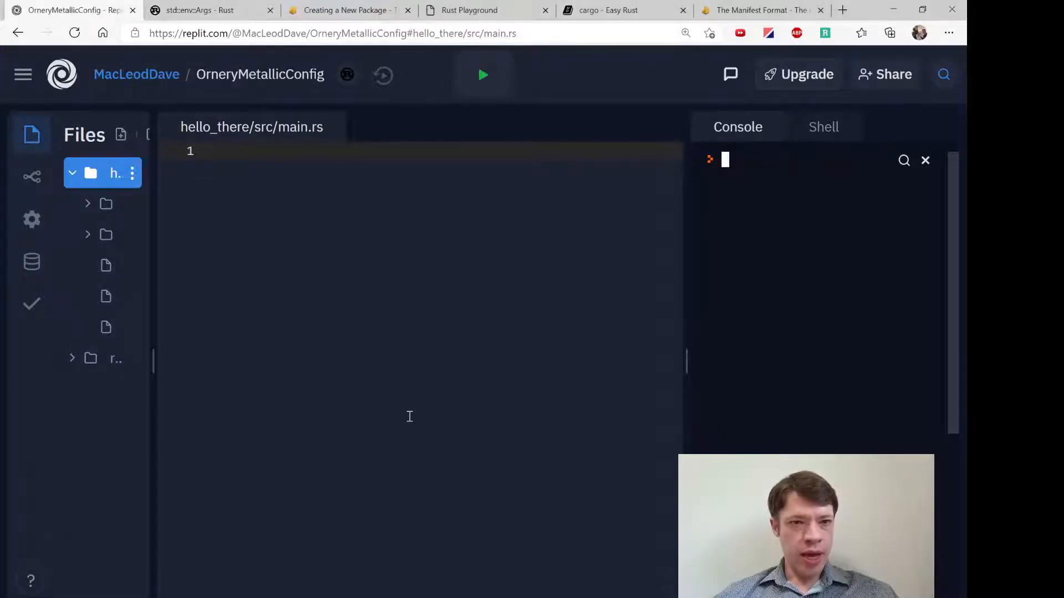
Step: Import args with 'use std::env::args;' on line 1 of main.rs
type("ar")
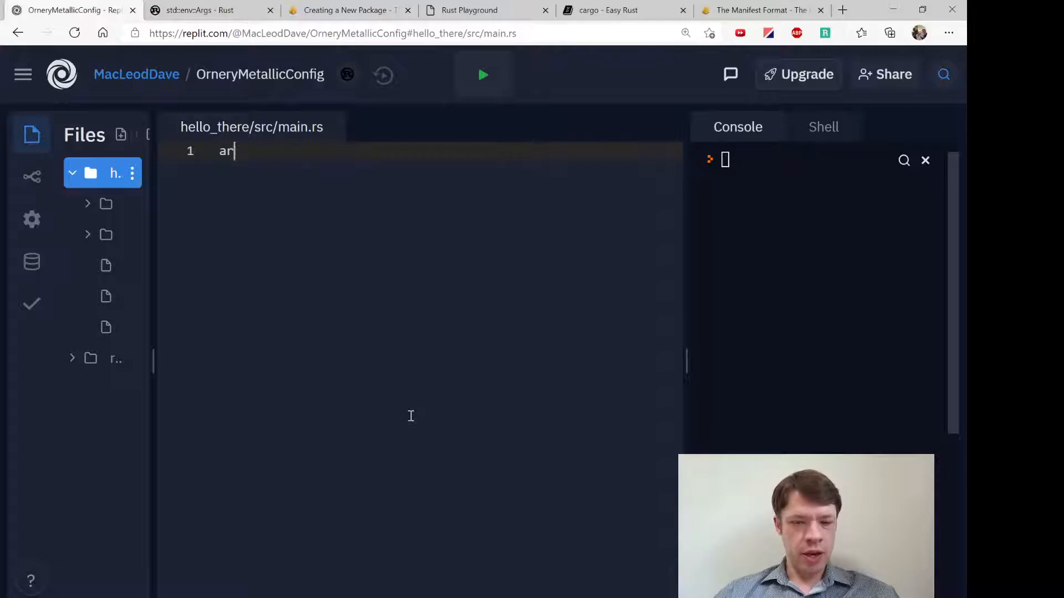
type("gs")
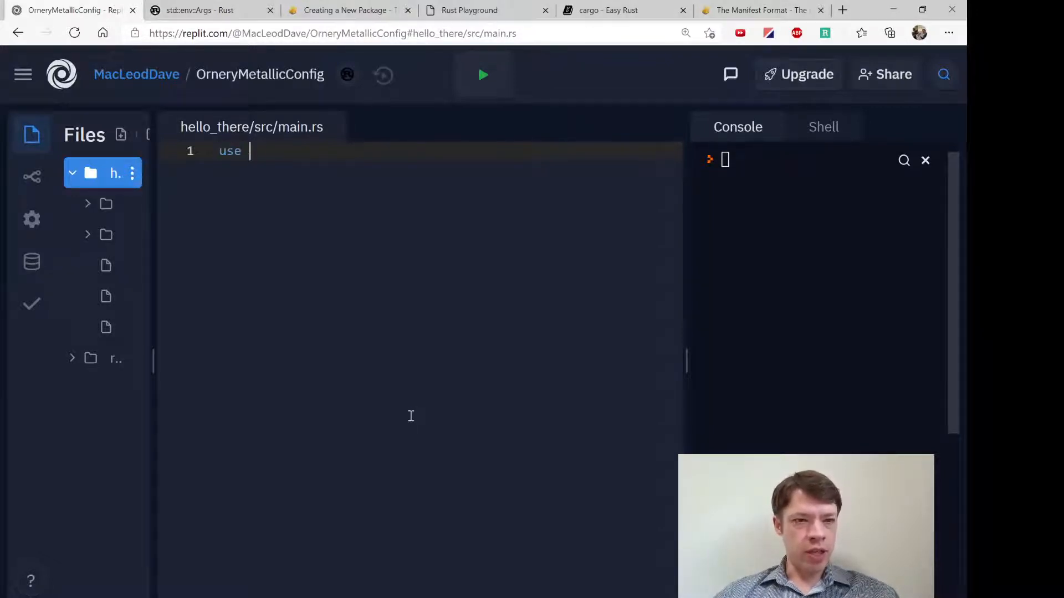
type("std::env")
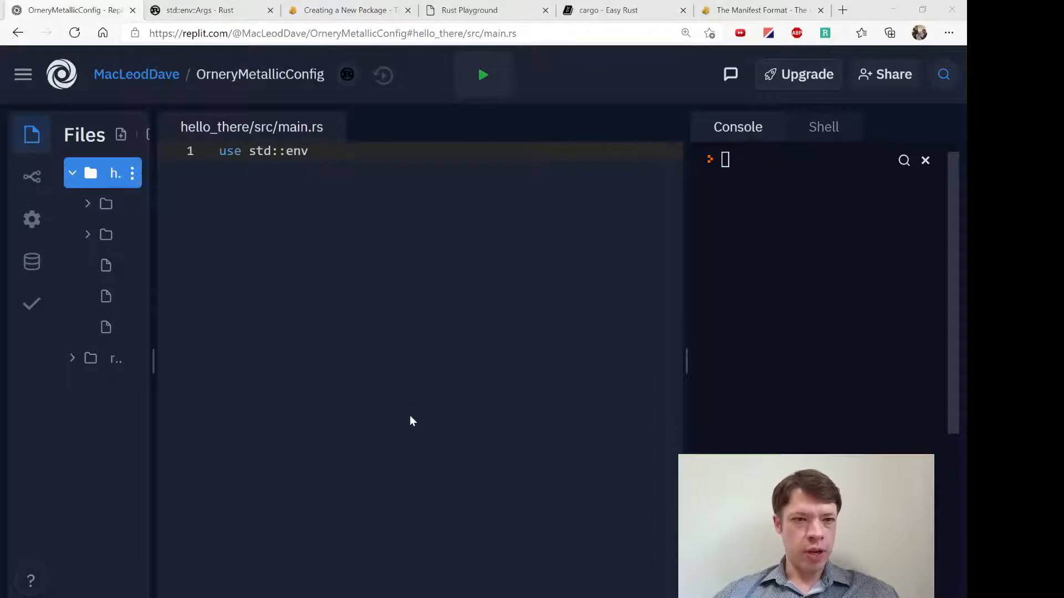
type("::args;")
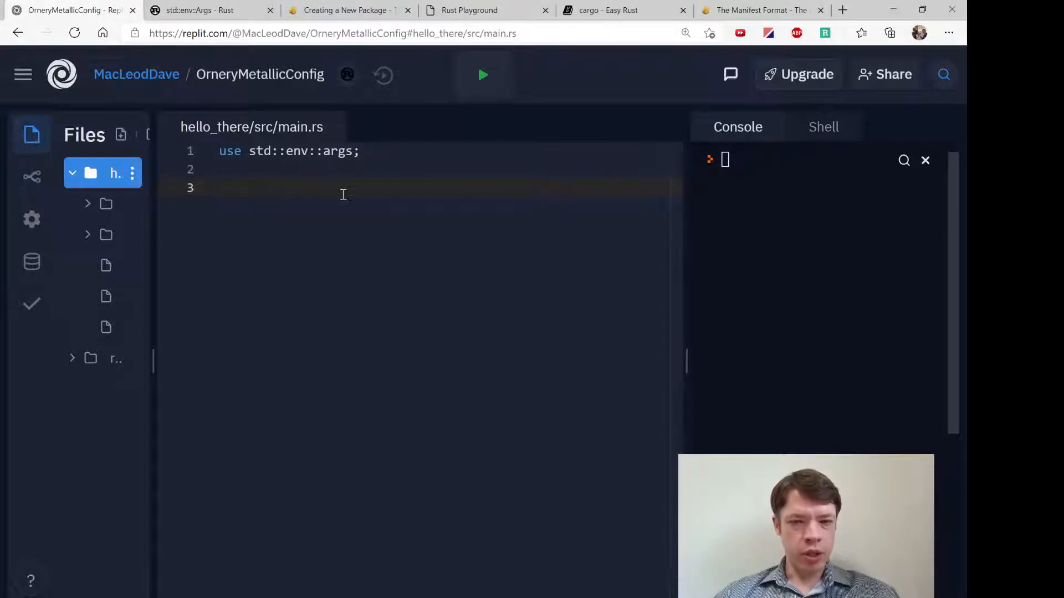
Step: Jot a usage note: cargo run capitalize hello there giving HELLO THERE
type("cargo r")
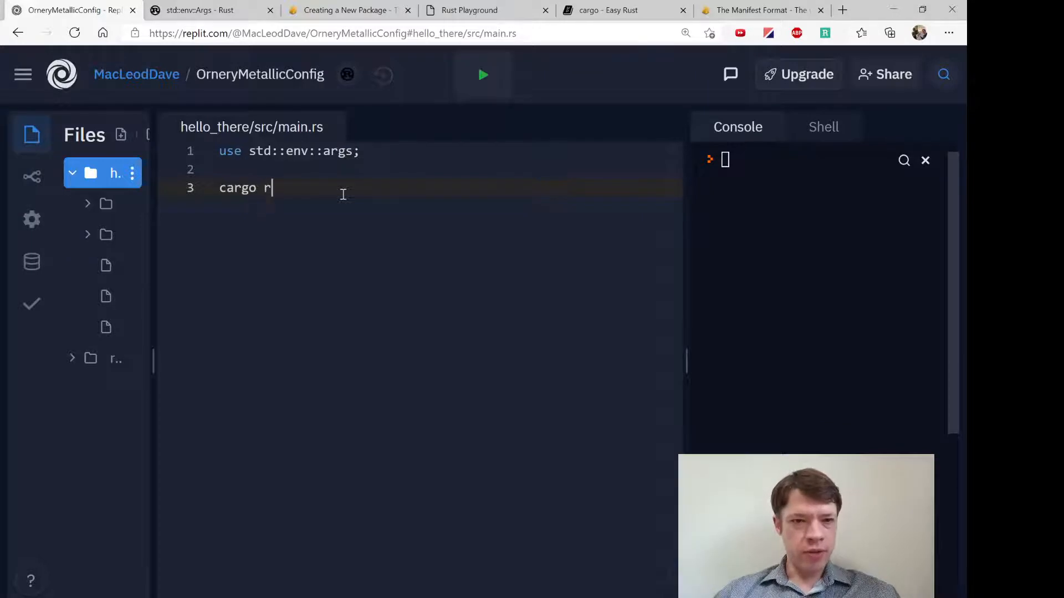
type("un")
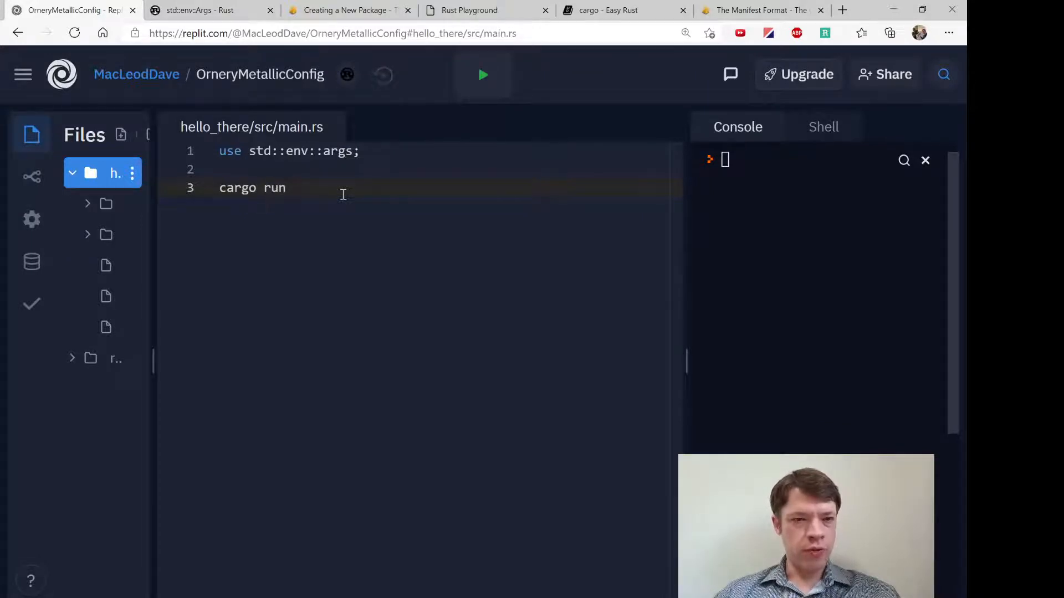
type("ca")
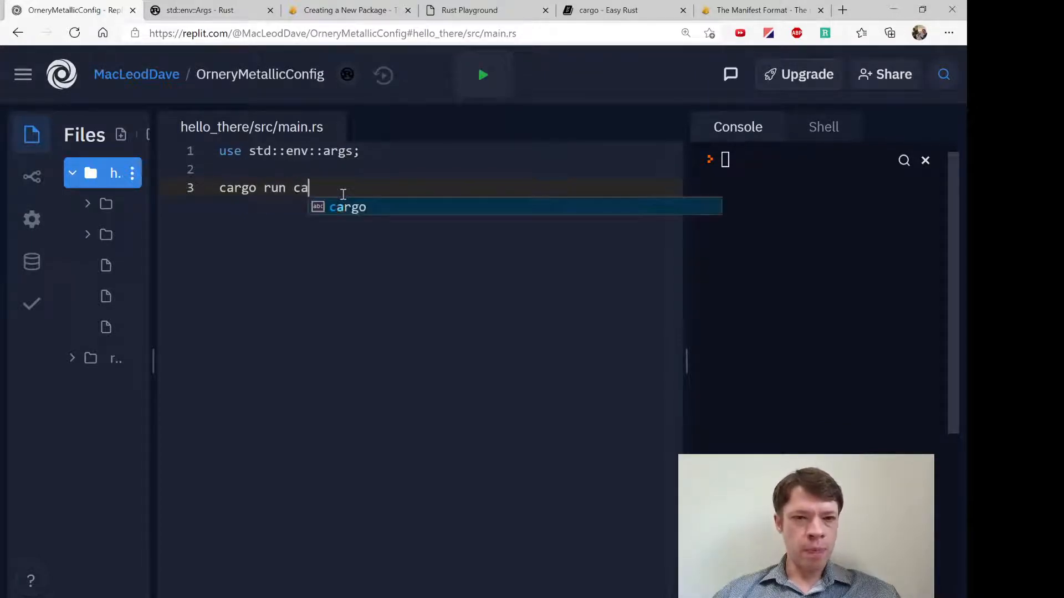
type("pitalize")
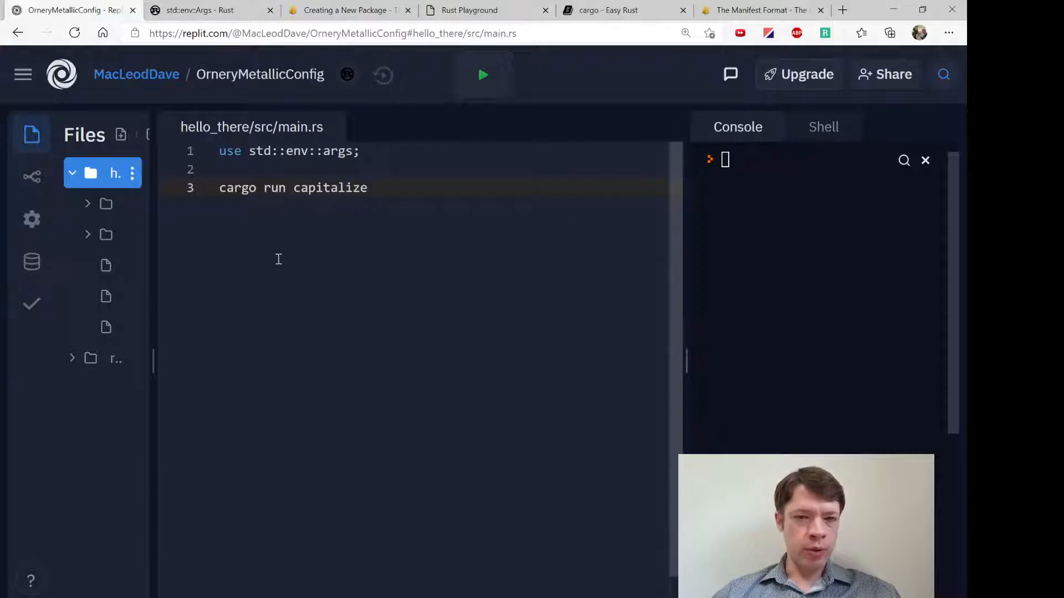
mouse_move(444, 313)
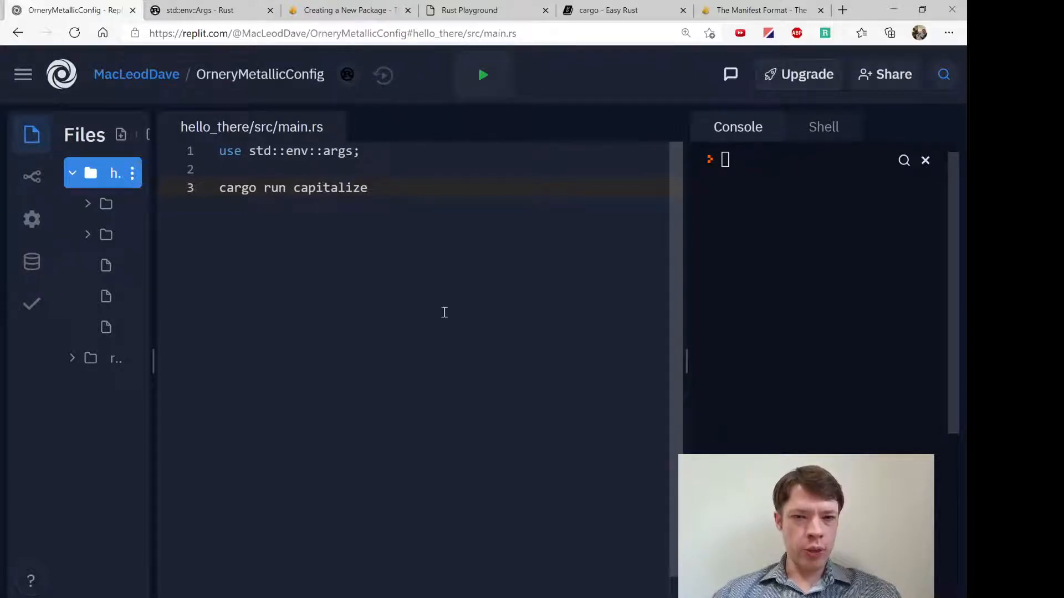
type("hello there => HE")
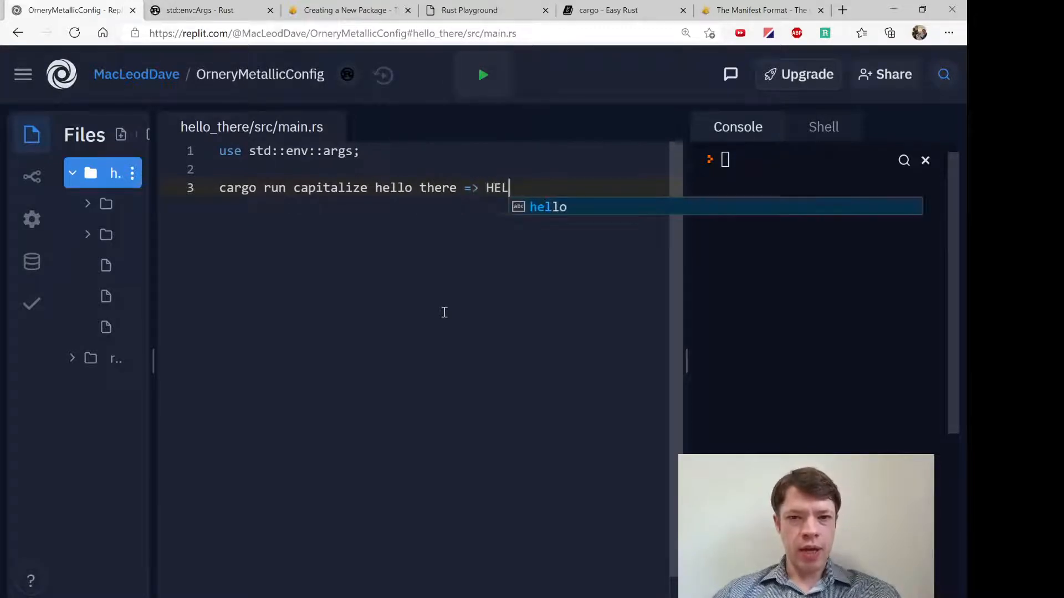
type("LO THERE")
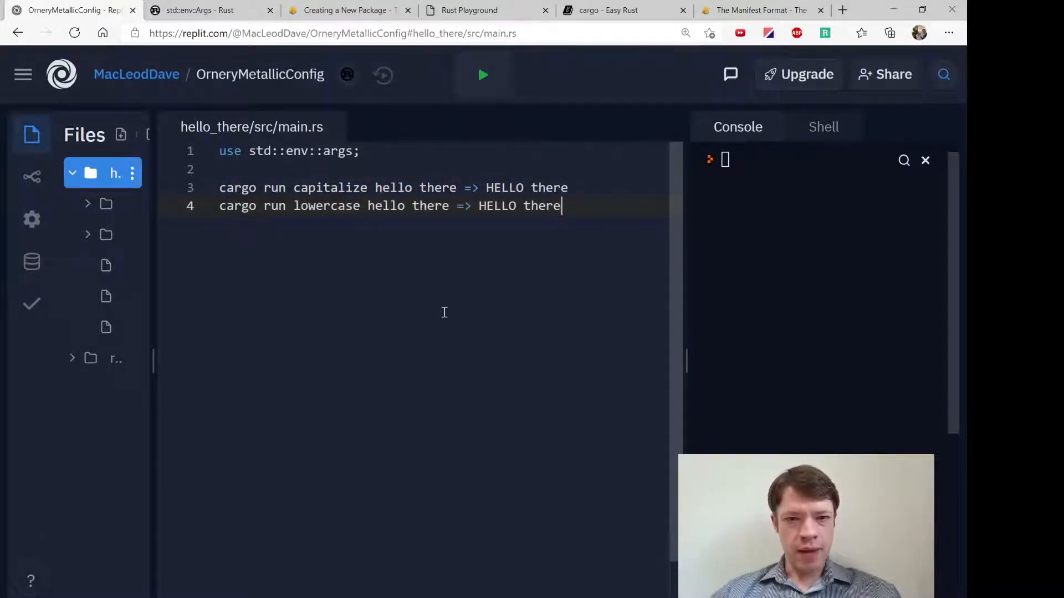
Step: Write the lowercase usage example as cargo run hello there, then clear the notes
double_click(430, 206)
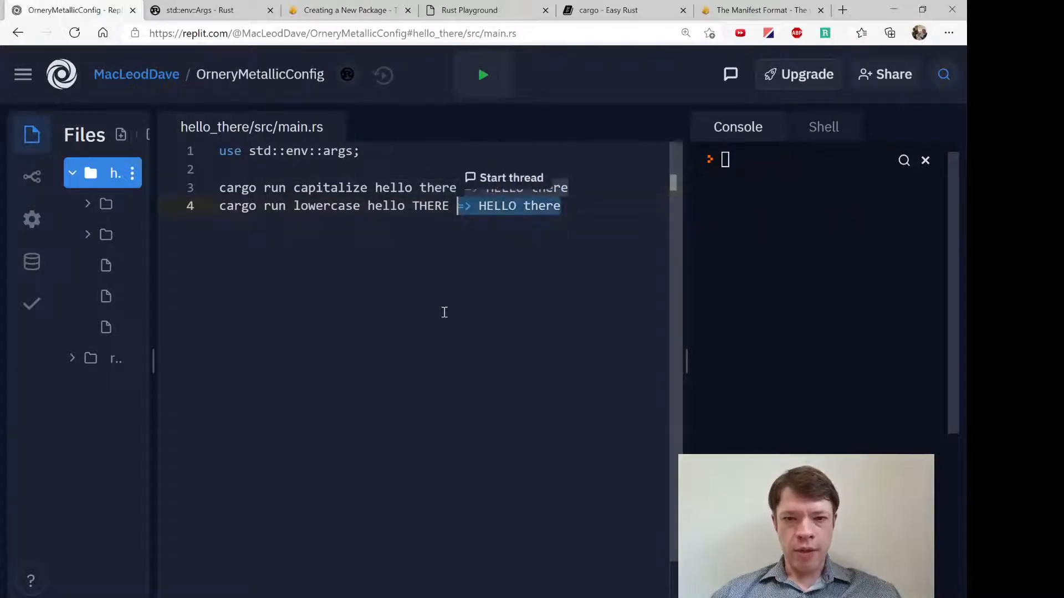
type("he")
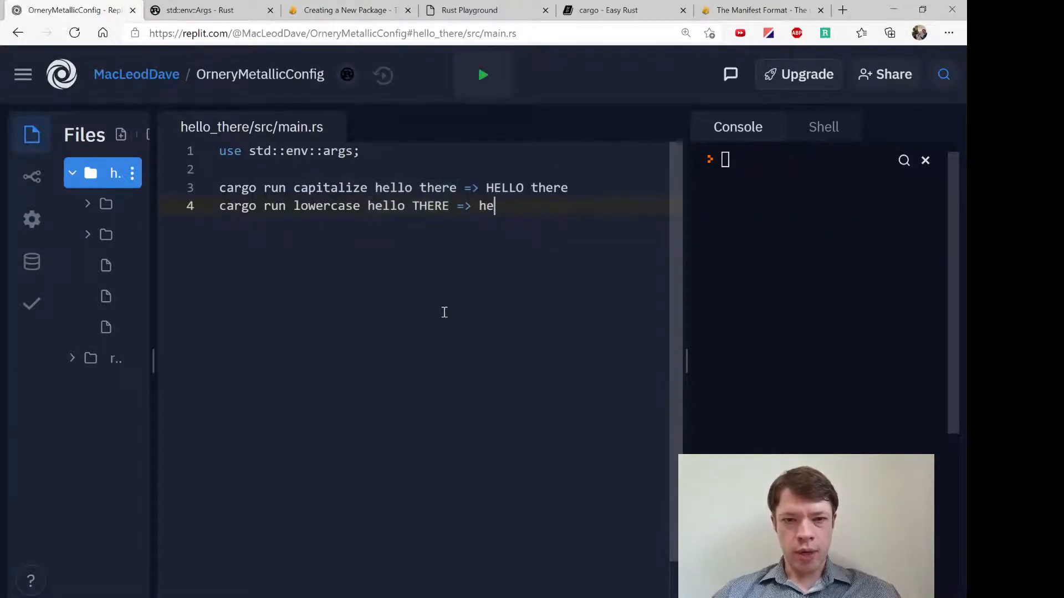
type("llo there")
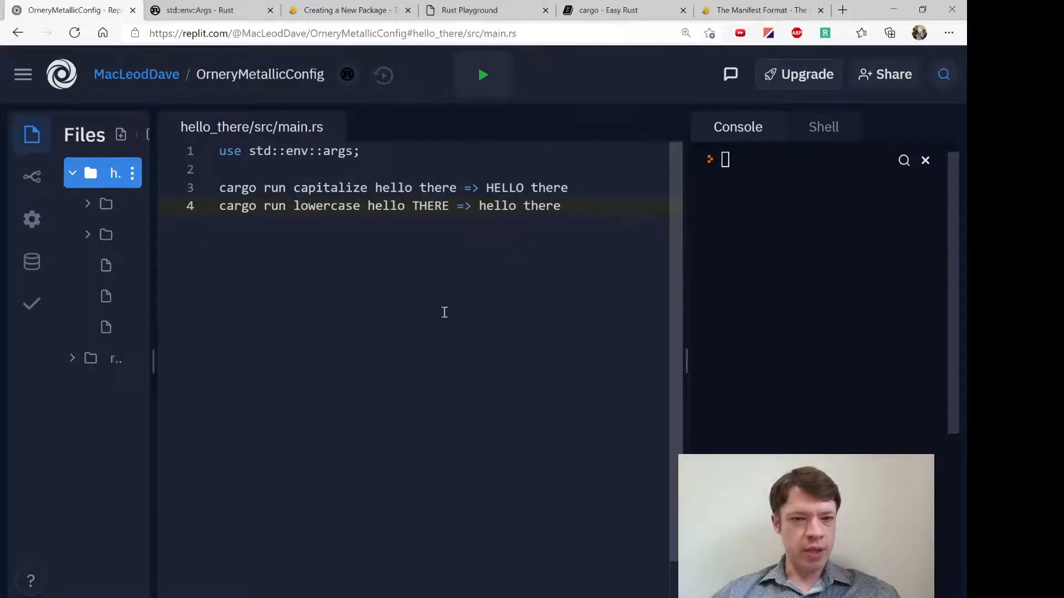
type("cargo run")
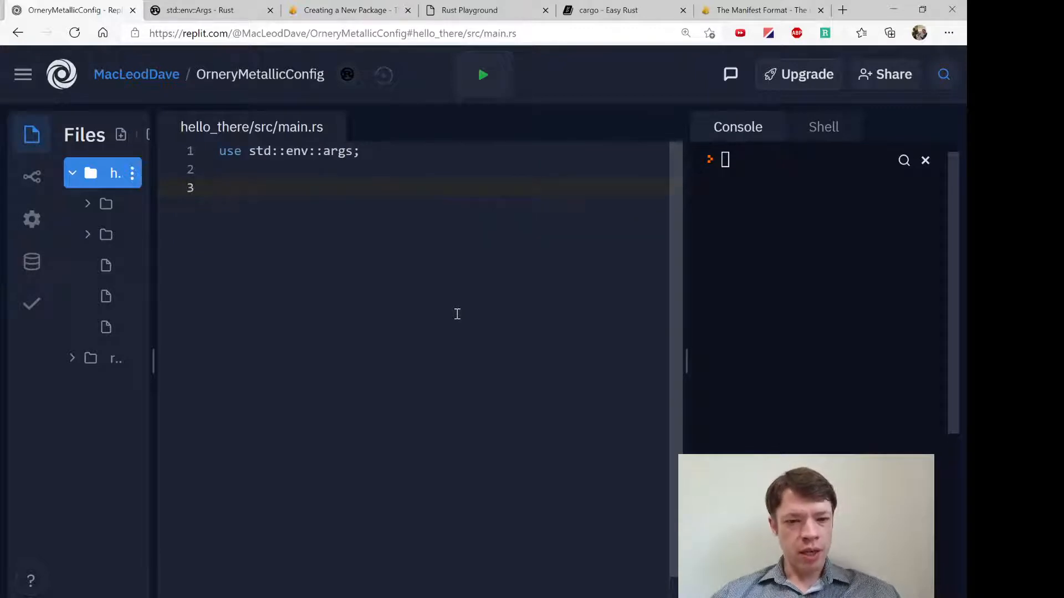
Step: Define enum Letters { Capitalized, Lowercase, Nothing } and begin declaring fn main
type("enum L")
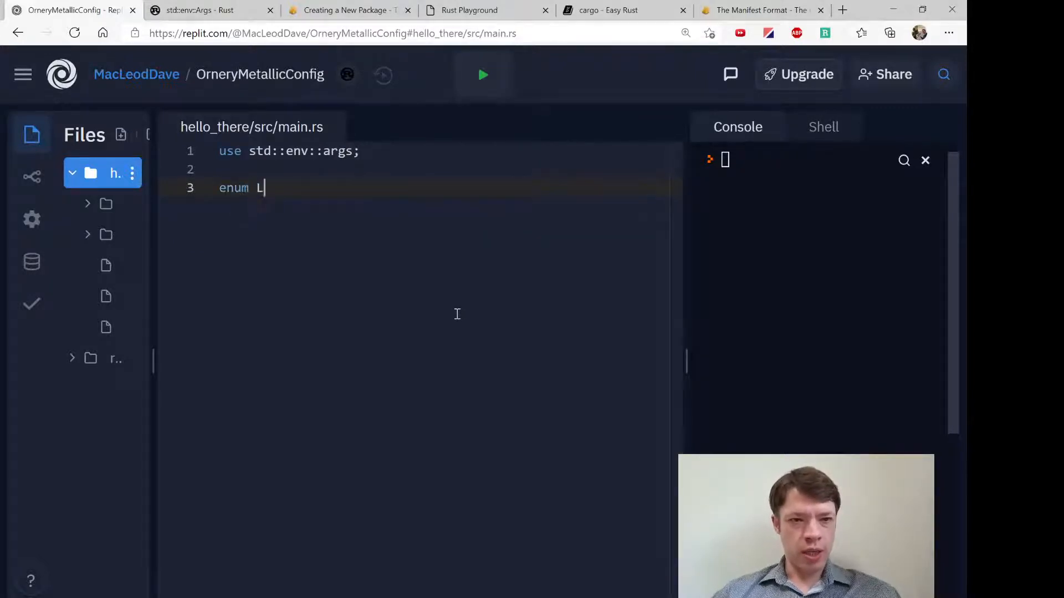
type("etters {")
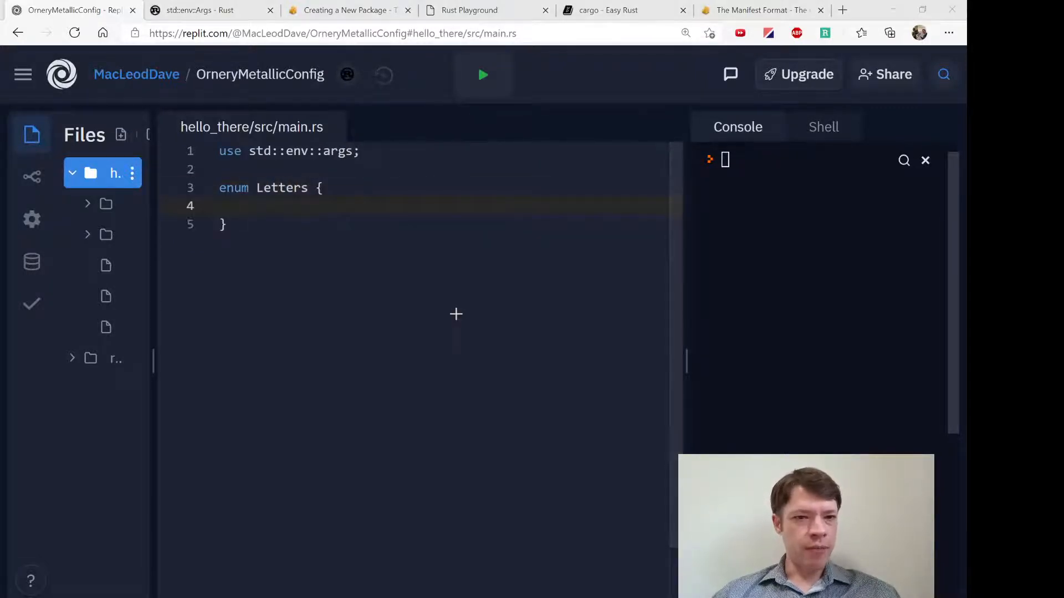
type("Captilazi")
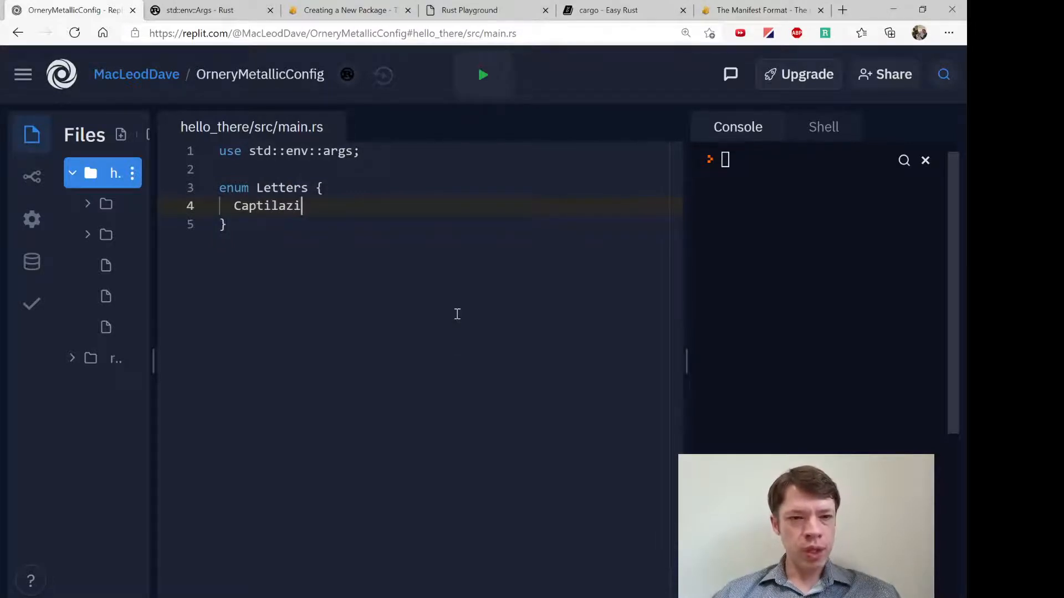
key("Backspace")
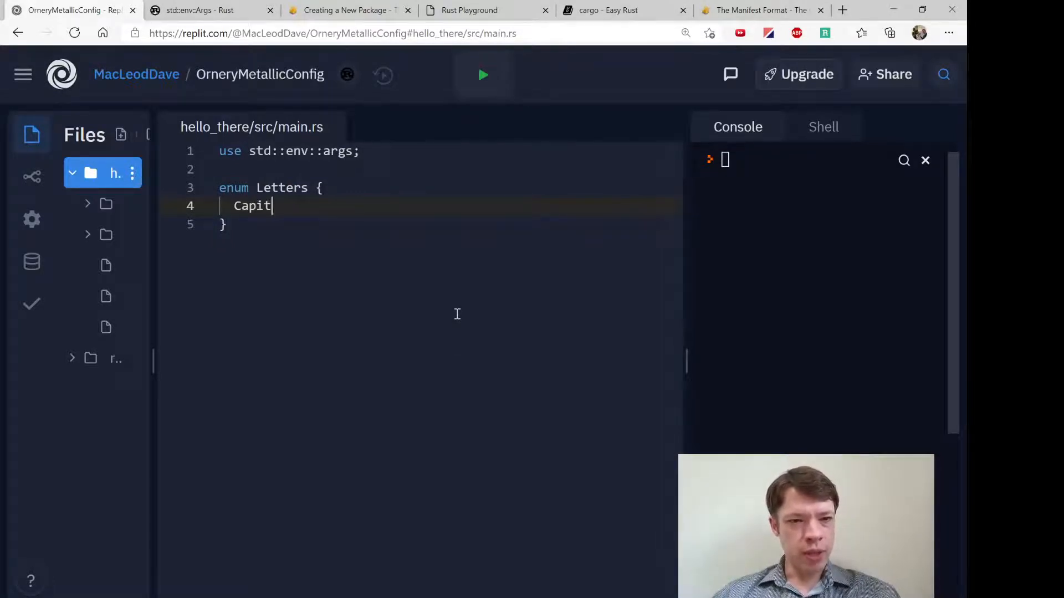
key("Enter")
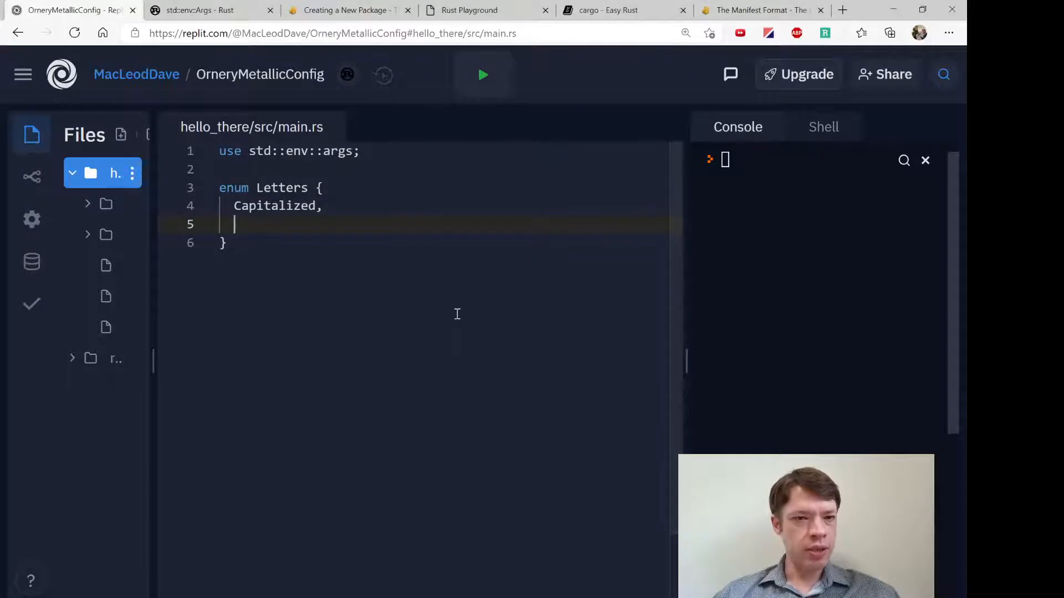
type("Lowercase,")
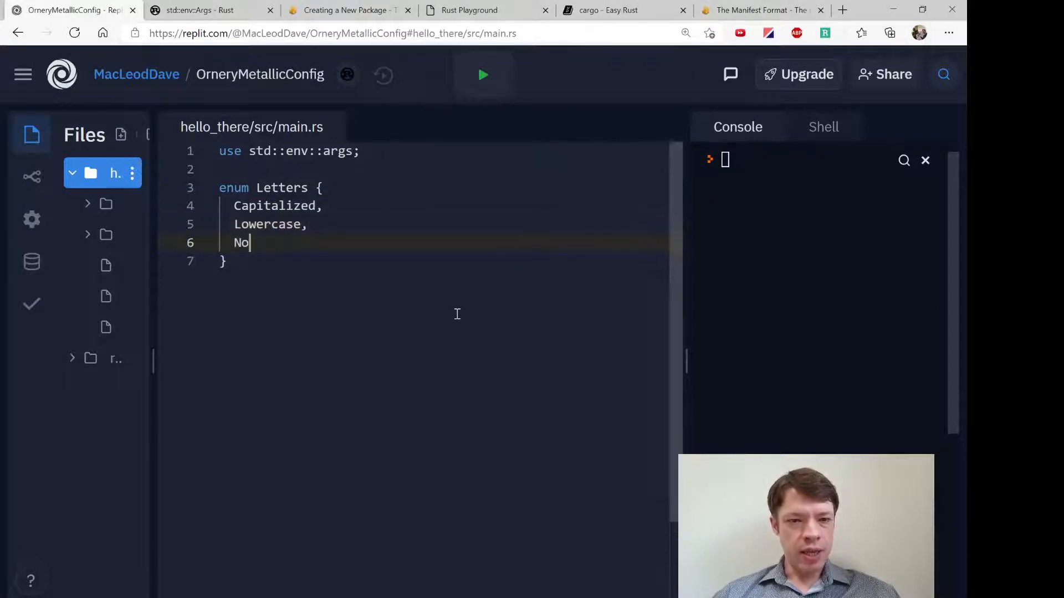
type("thing")
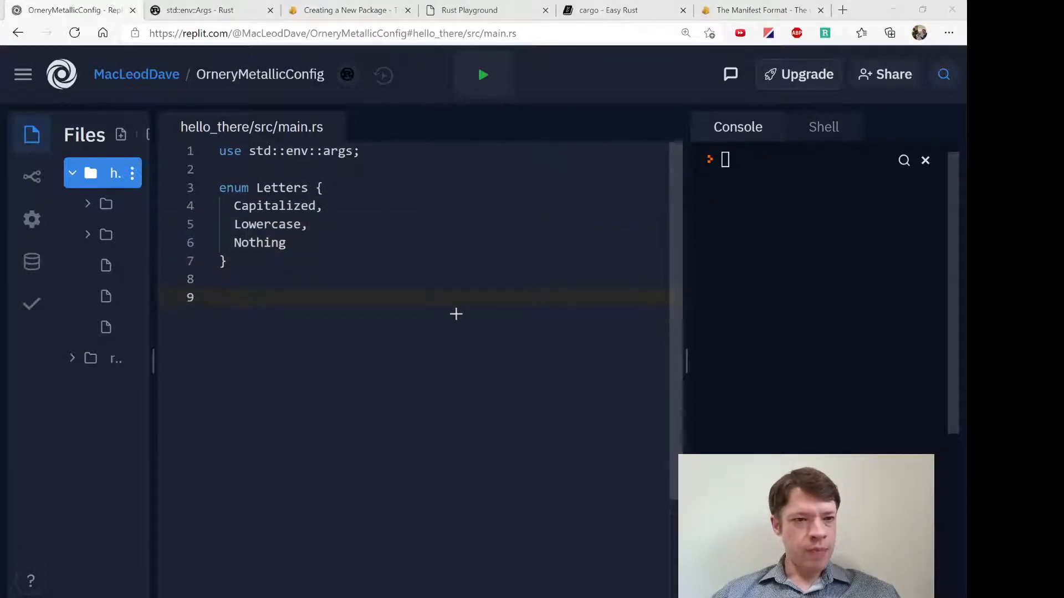
type("fn mnai() {")
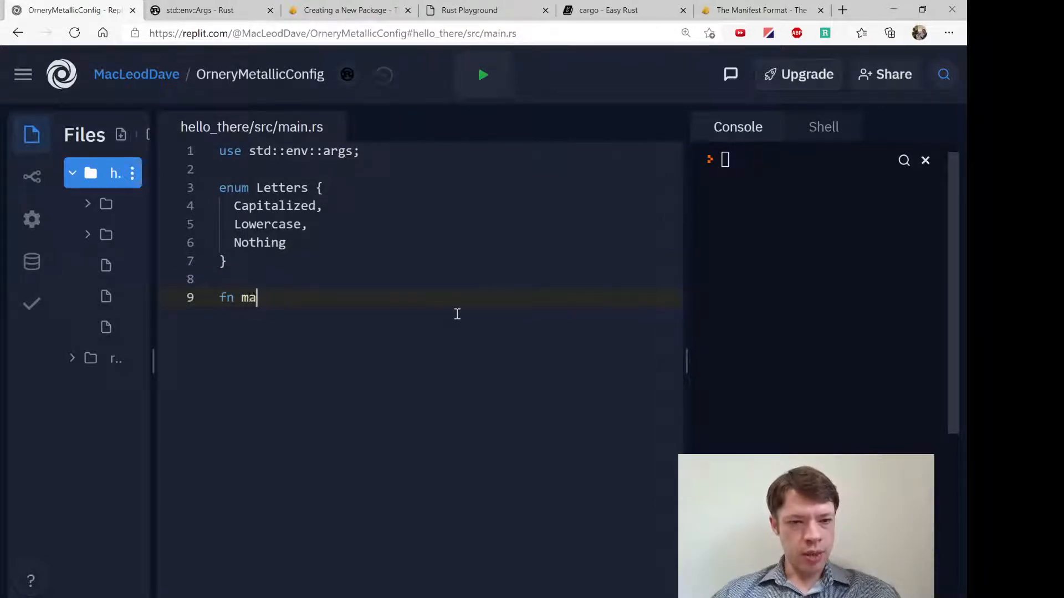
Step: Inside main, declare let mut changes = Letters::Nothing
type("in() {")
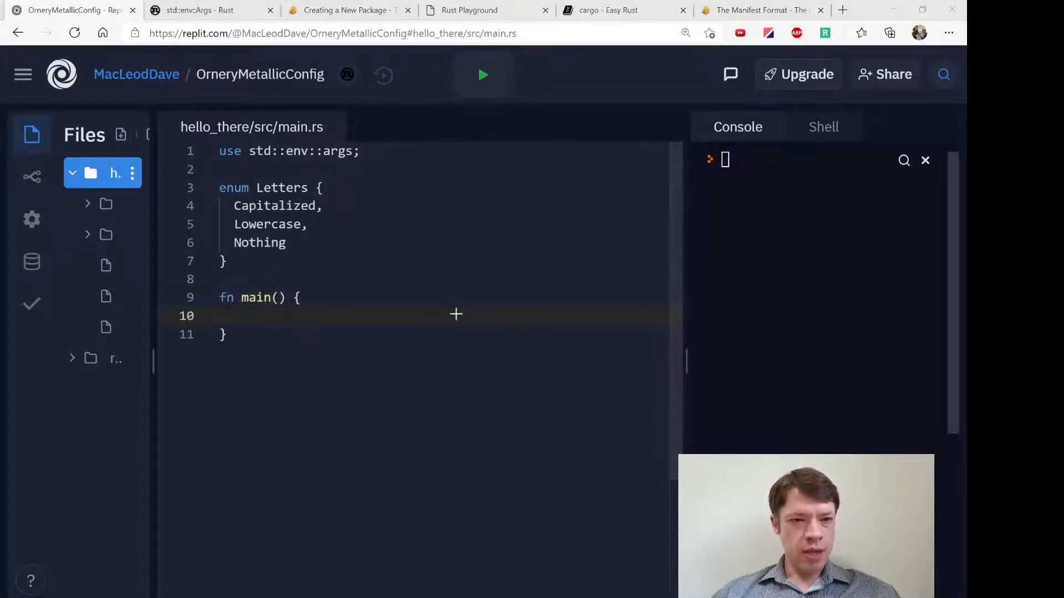
type("let")
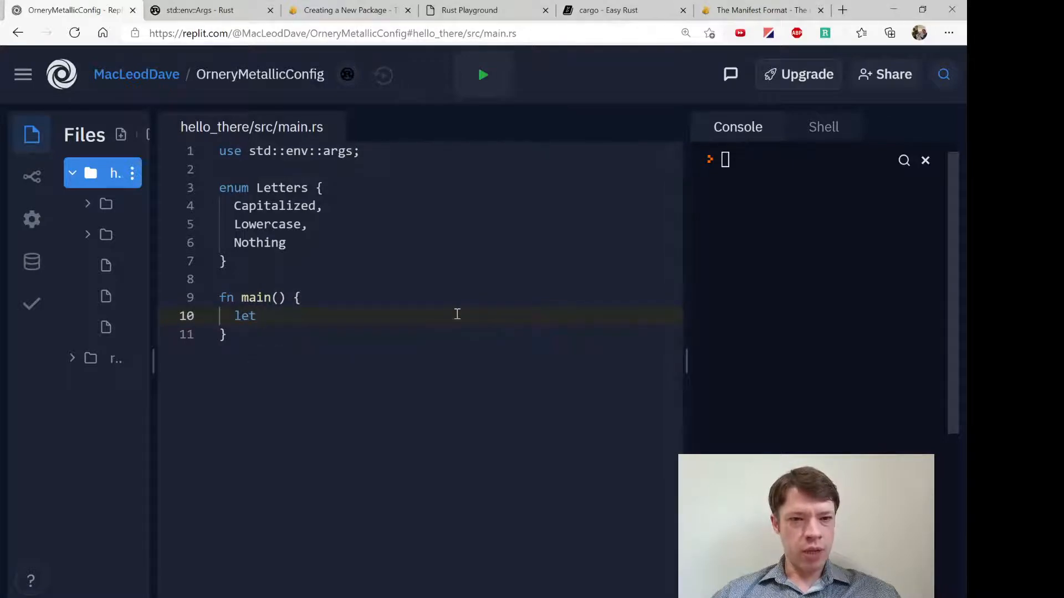
type("mut changes")
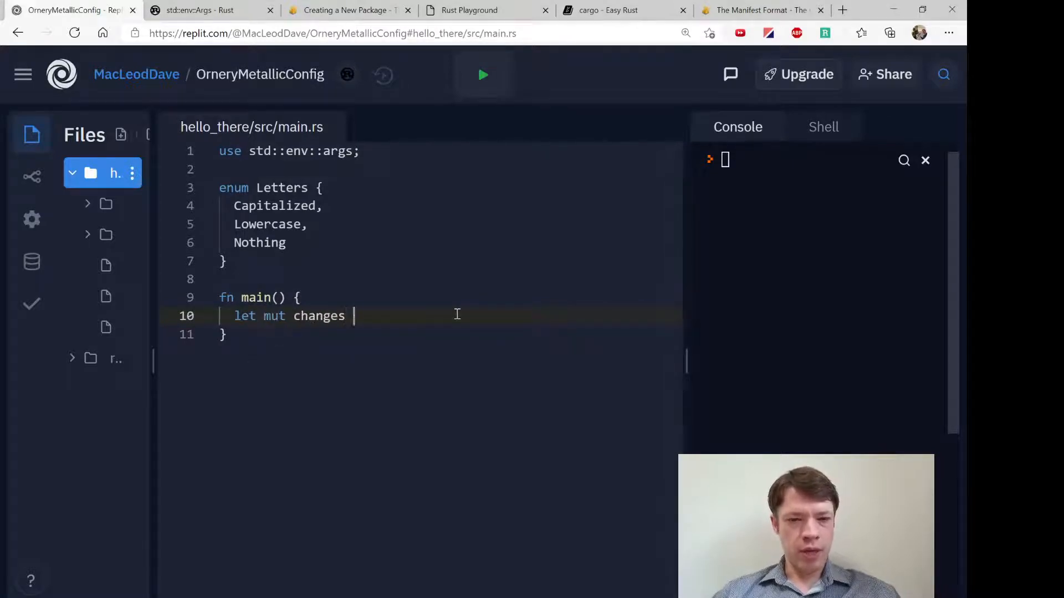
type("= Letters::Nothing;")
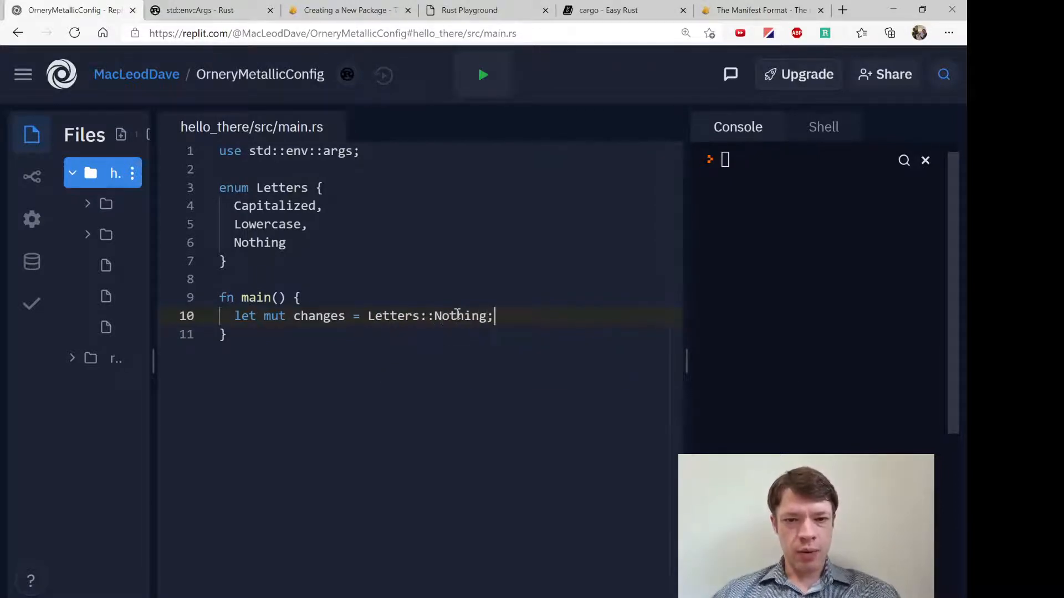
key("Enter")
type("let")
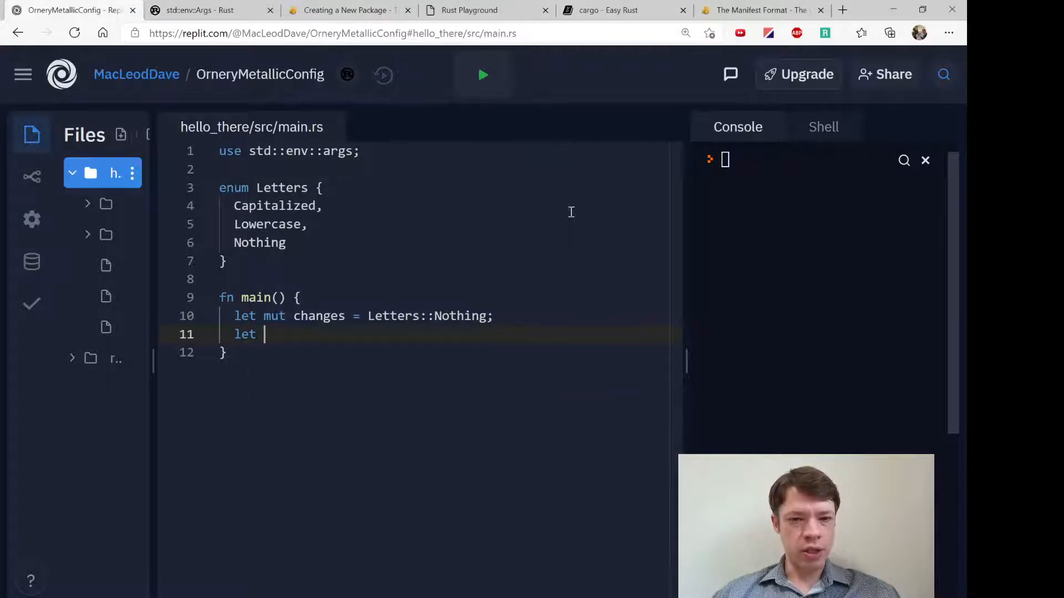
Step: Collect the arguments with let input = args().collect::<Vec<String>>();
type("input = args(")
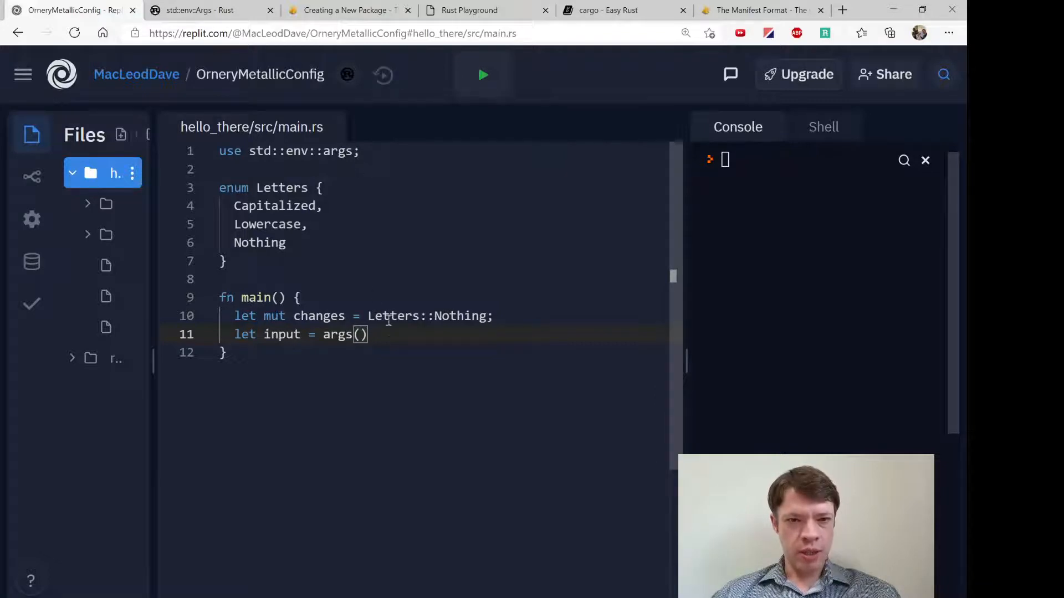
type(".colle")
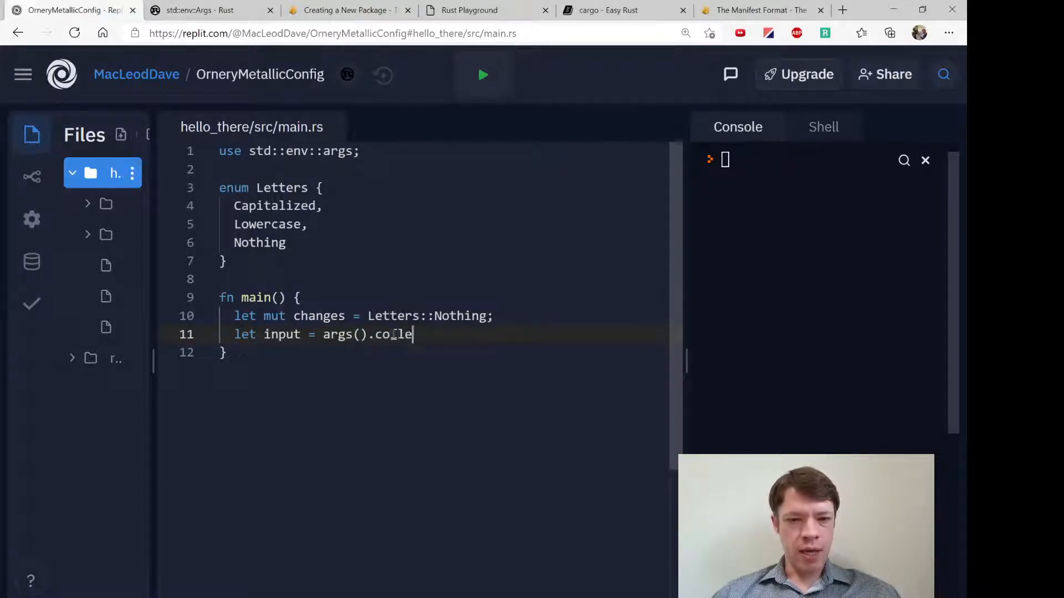
type("ct::<Vec<")
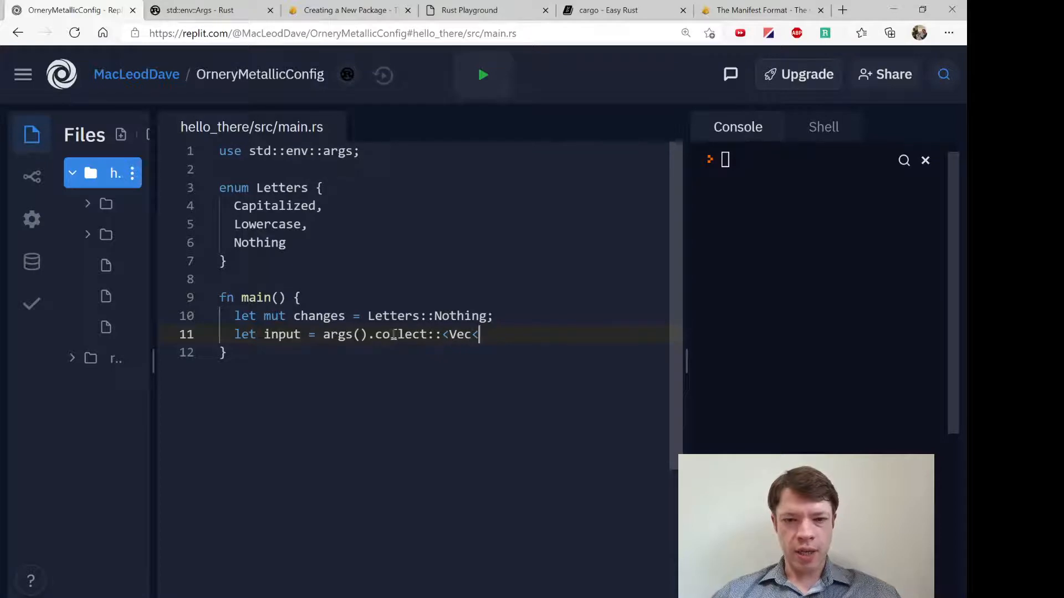
type("String")
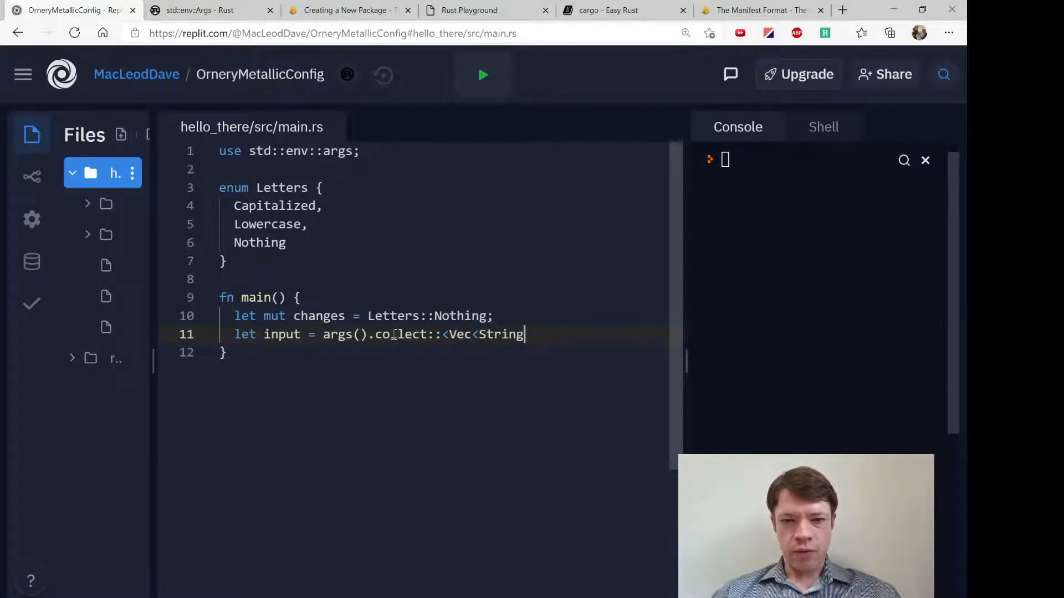
type(">();")
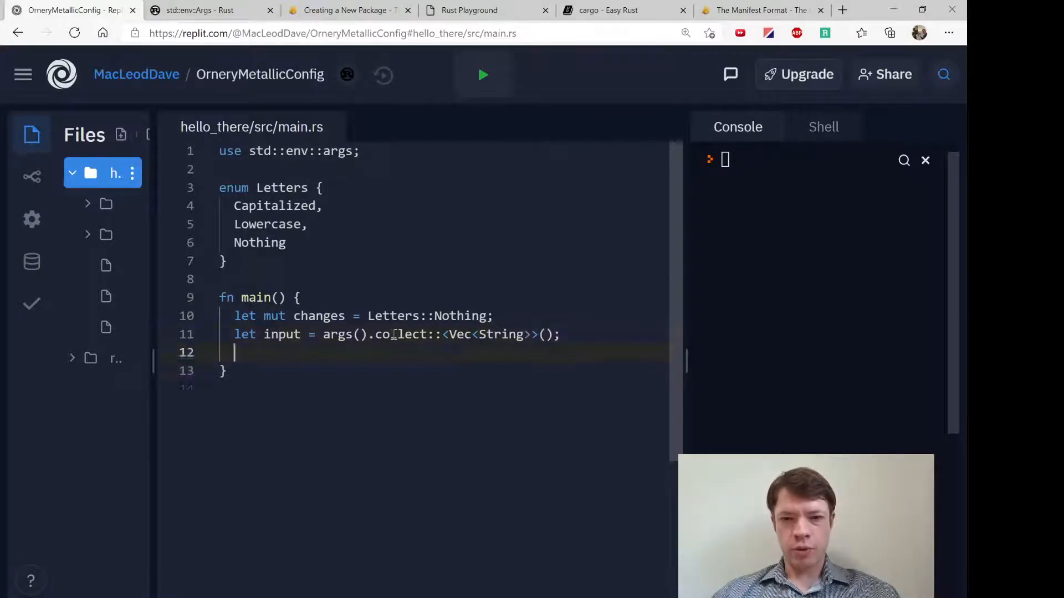
Step: Open a block guarded by input.len() > 2
type("in inpu")
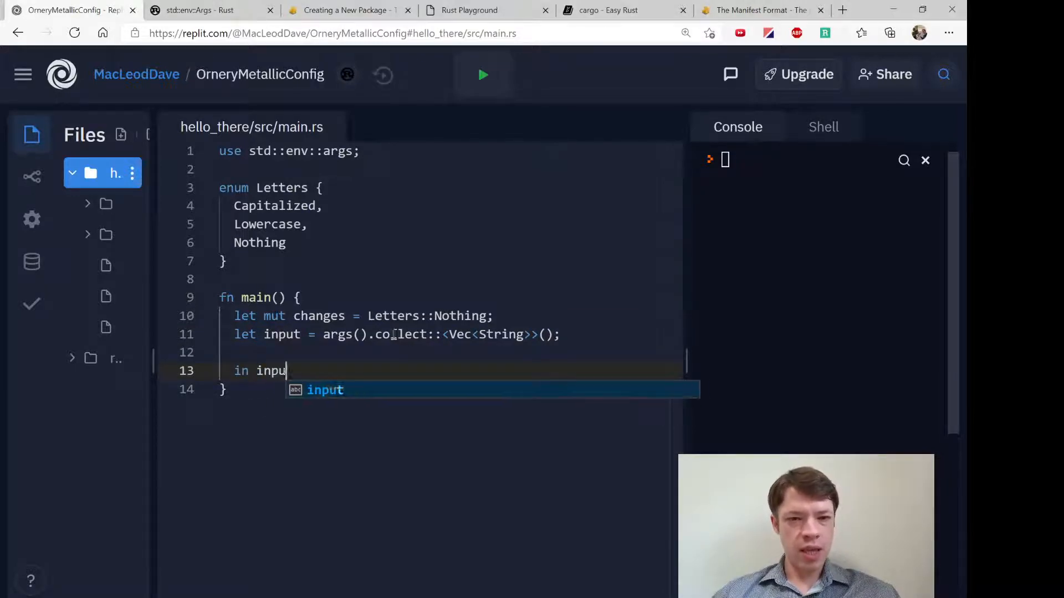
type("t.len()")
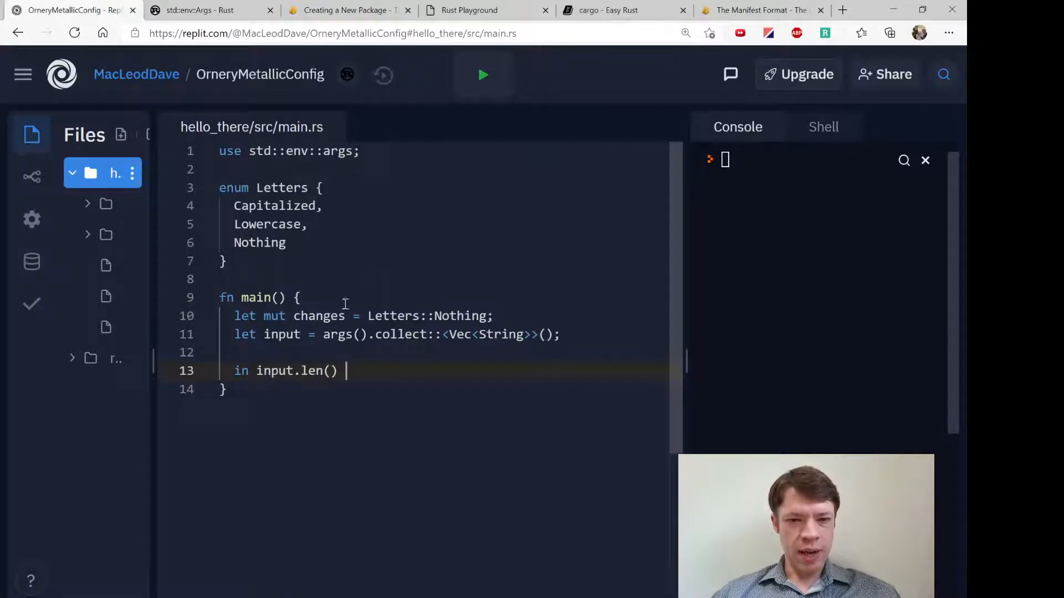
type("> 2 {")
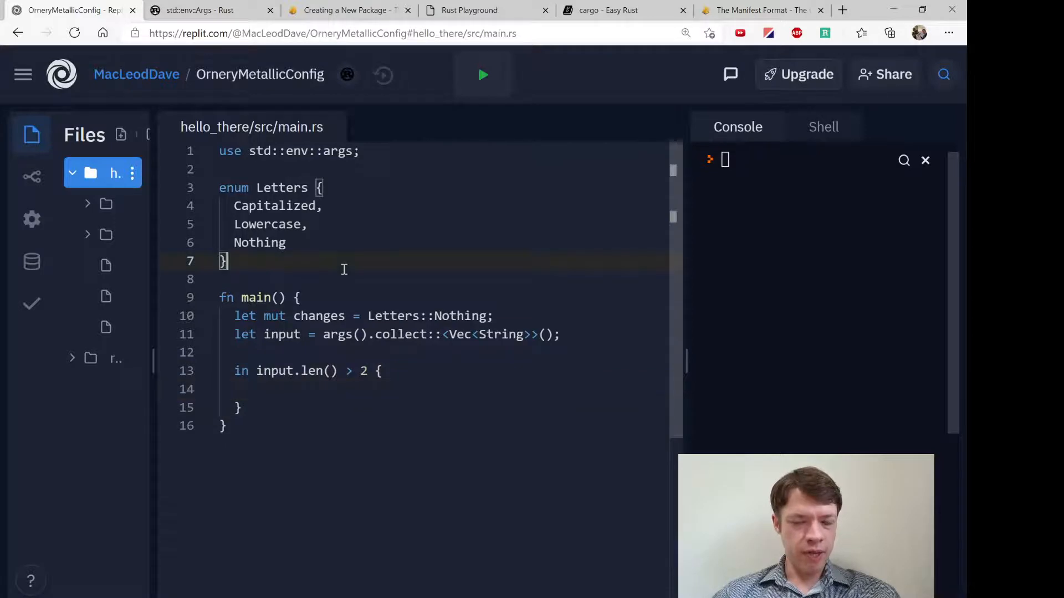
type("pr")
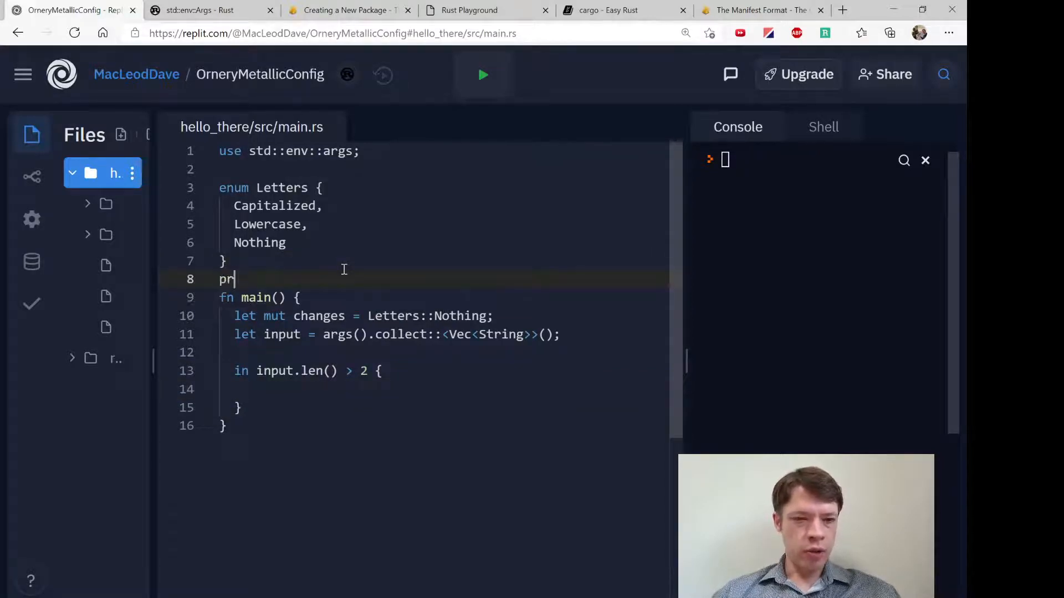
type("ogramname")
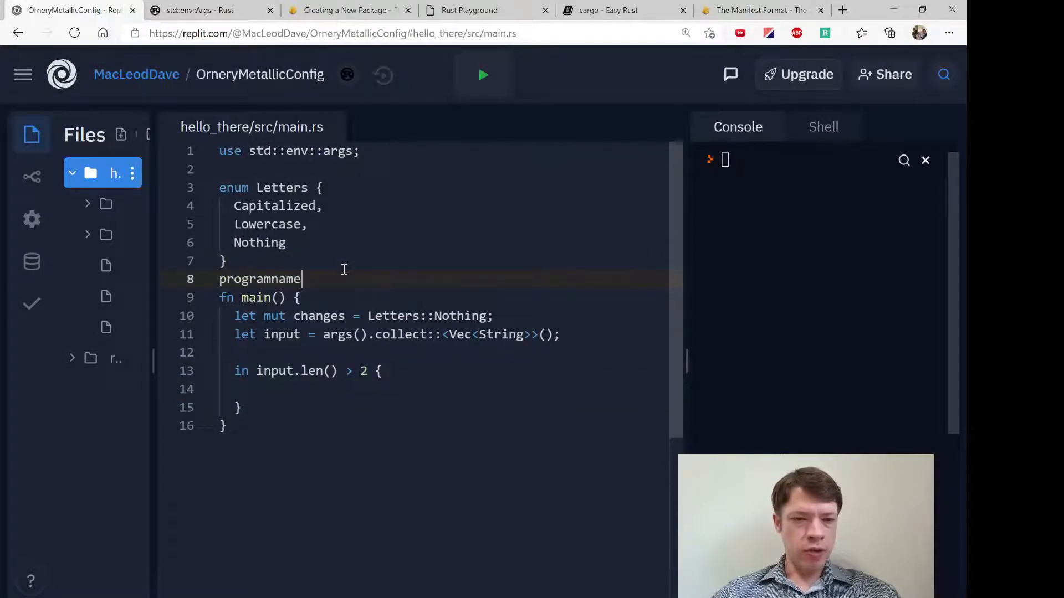
key("Backspace")
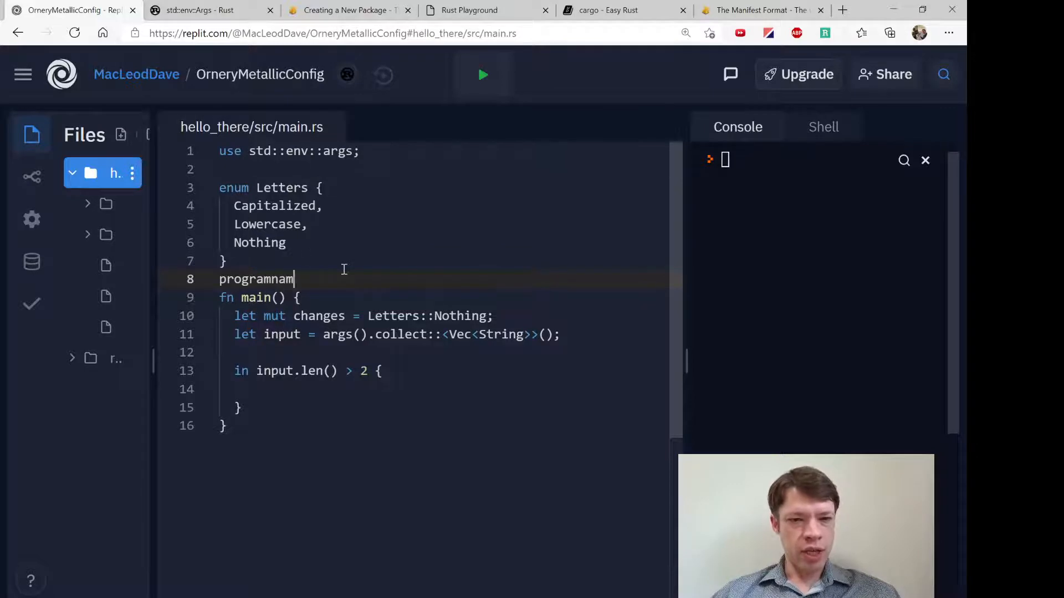
type("e")
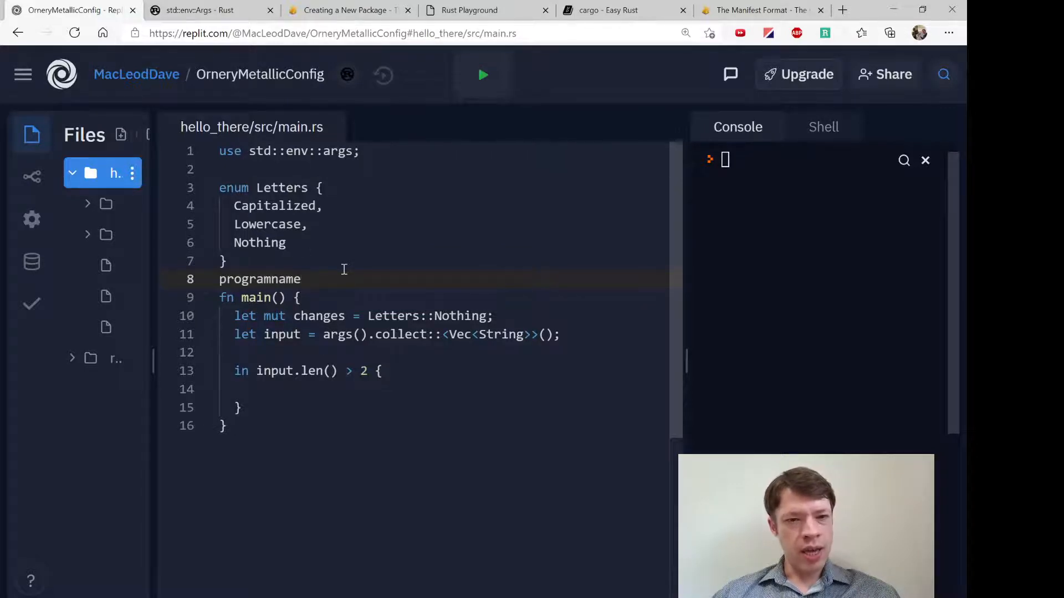
type(",")
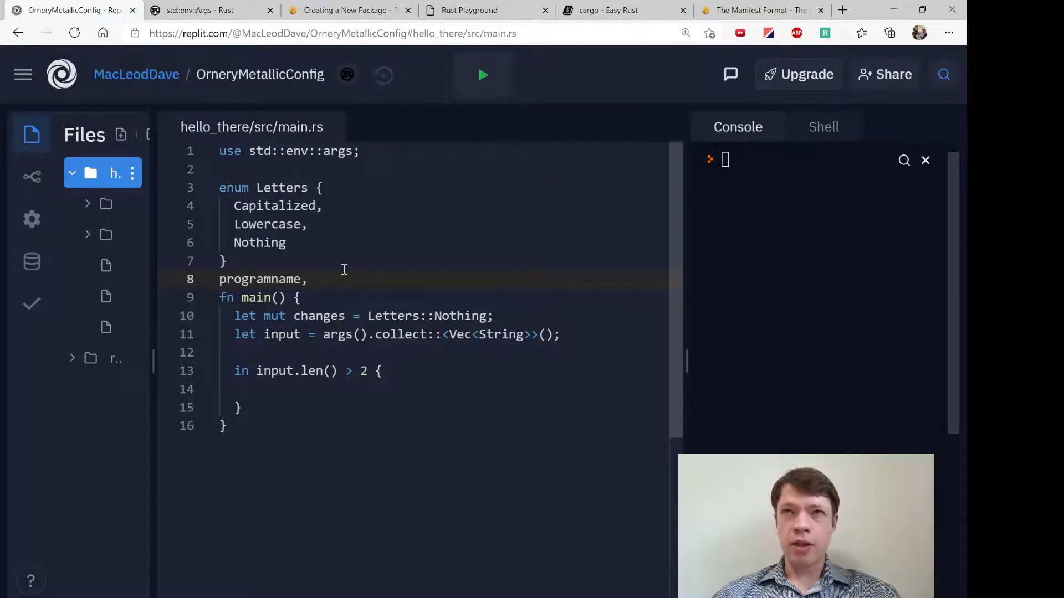
type("ca")
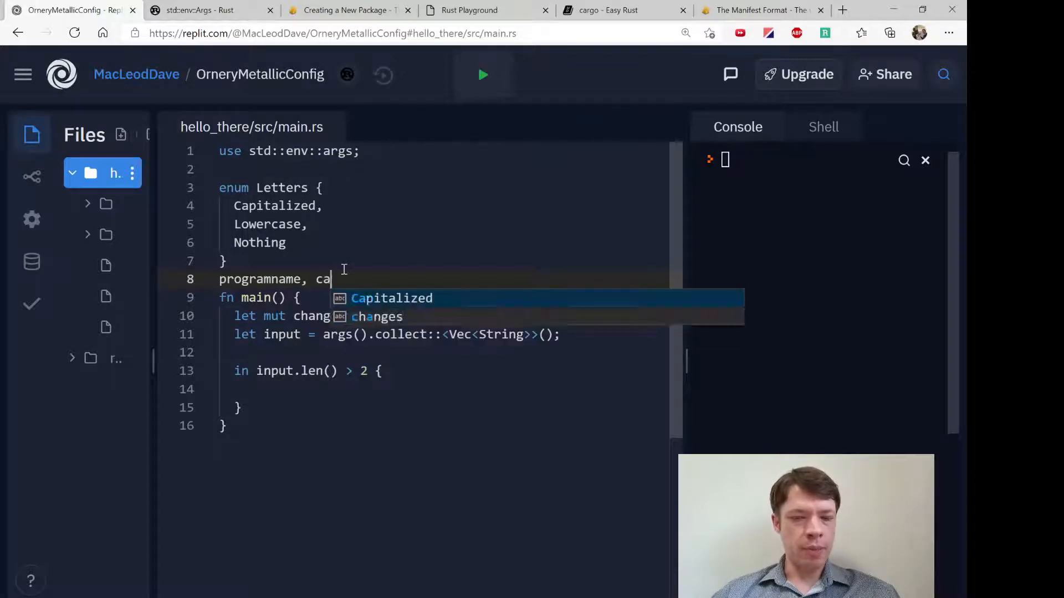
type("pita")
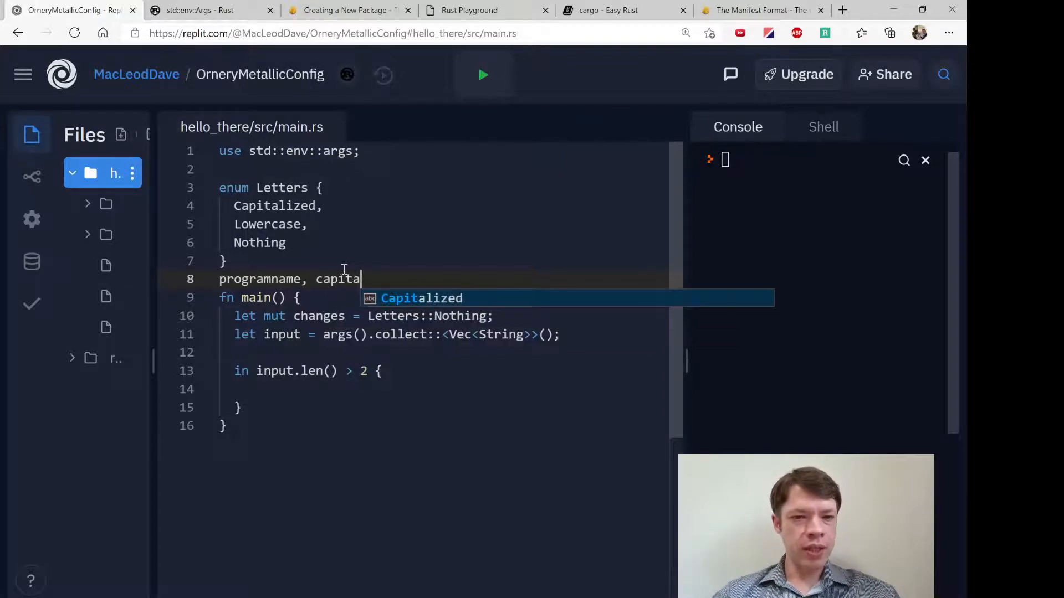
type("l,")
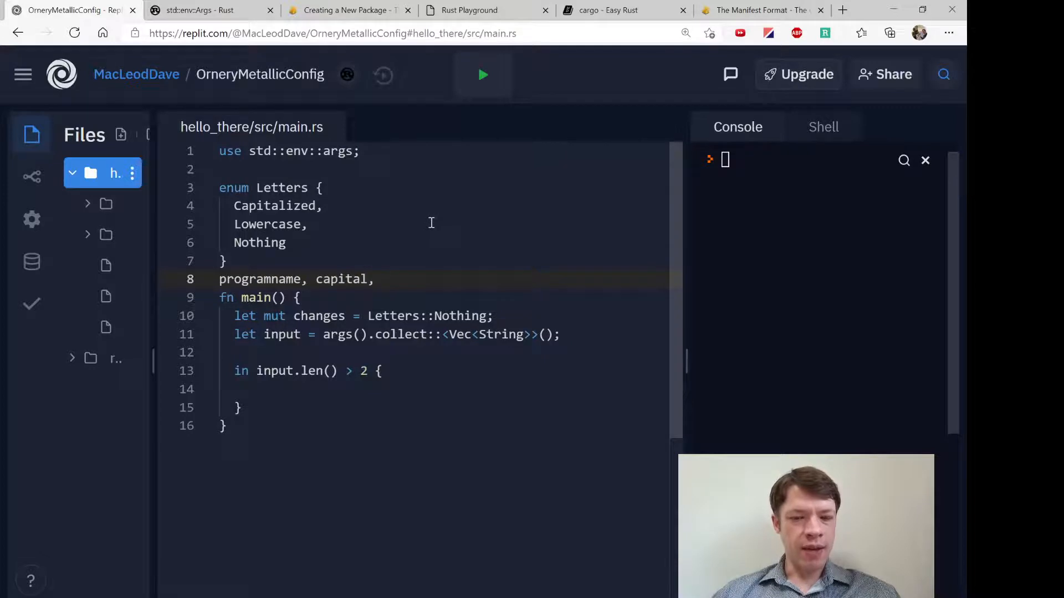
type("word")
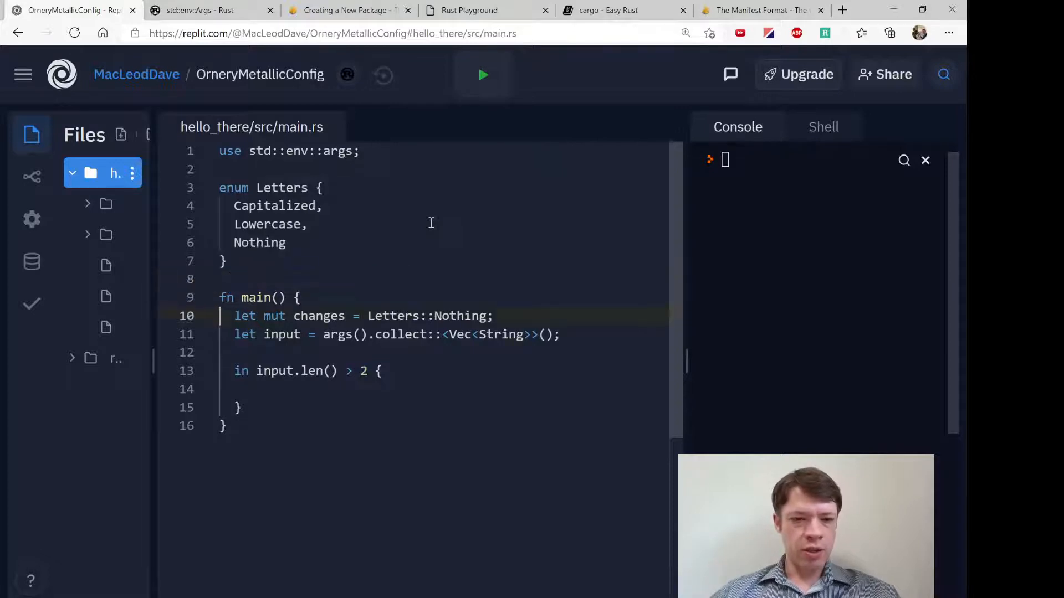
left_click(270, 390)
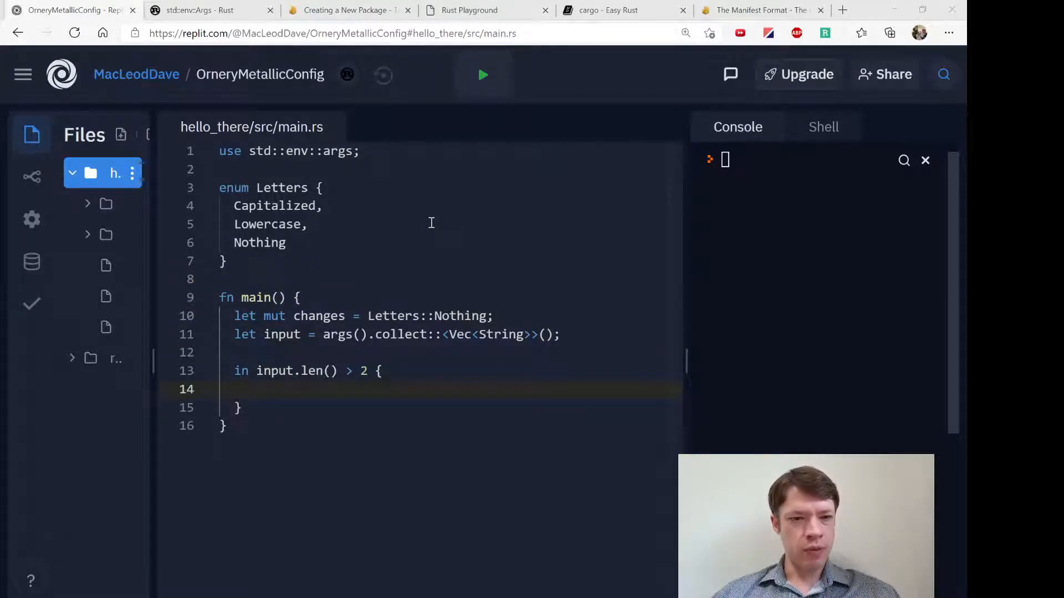
Step: Match input[1].as_str(), setting changes = Letters::Capitalized for "capital"
type("match input[1")
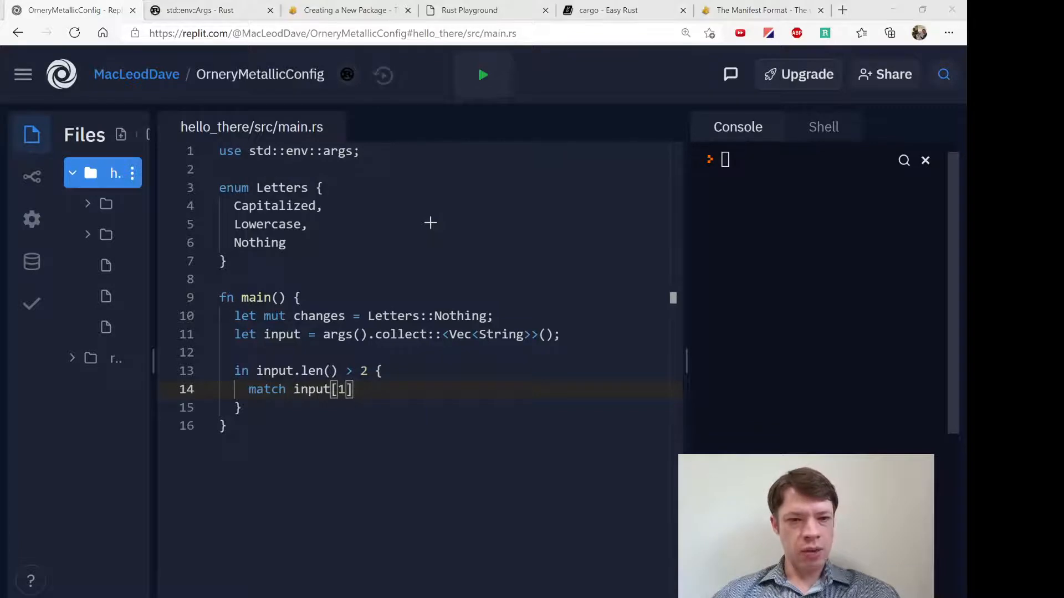
type(".as_str()")
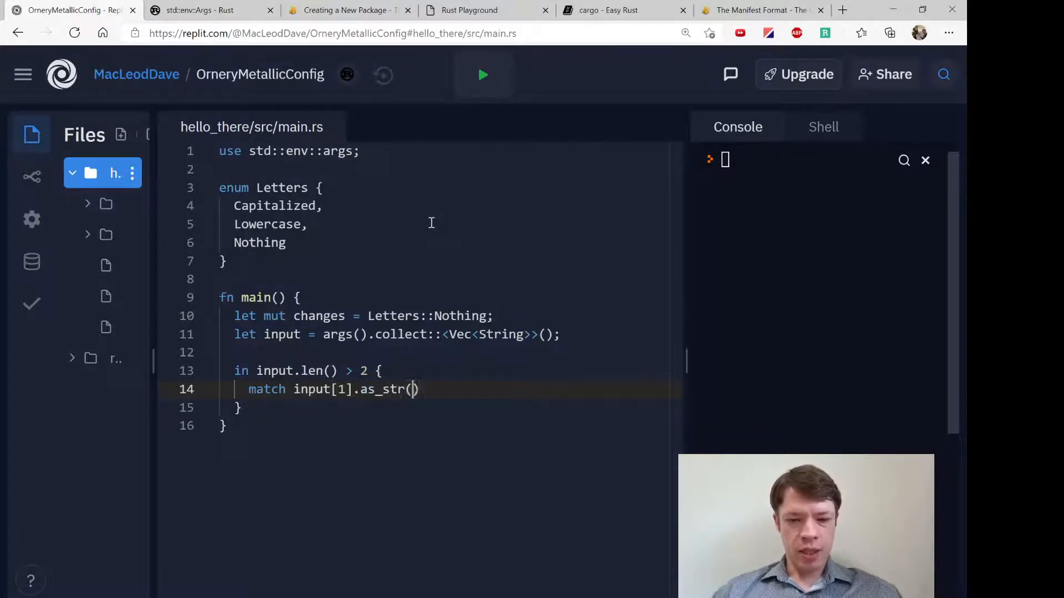
type("{")
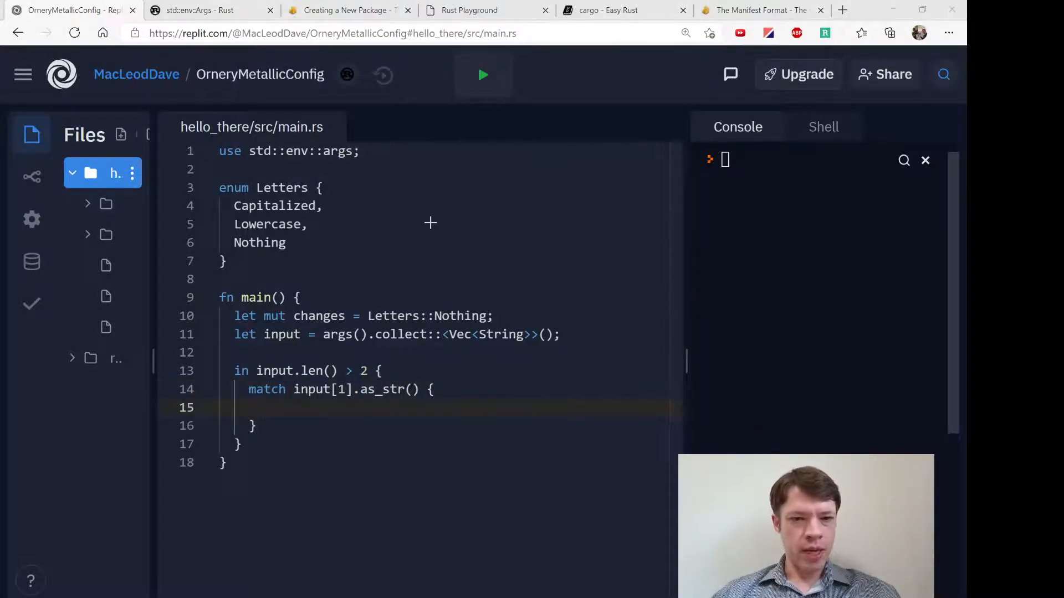
type("\"ca\"")
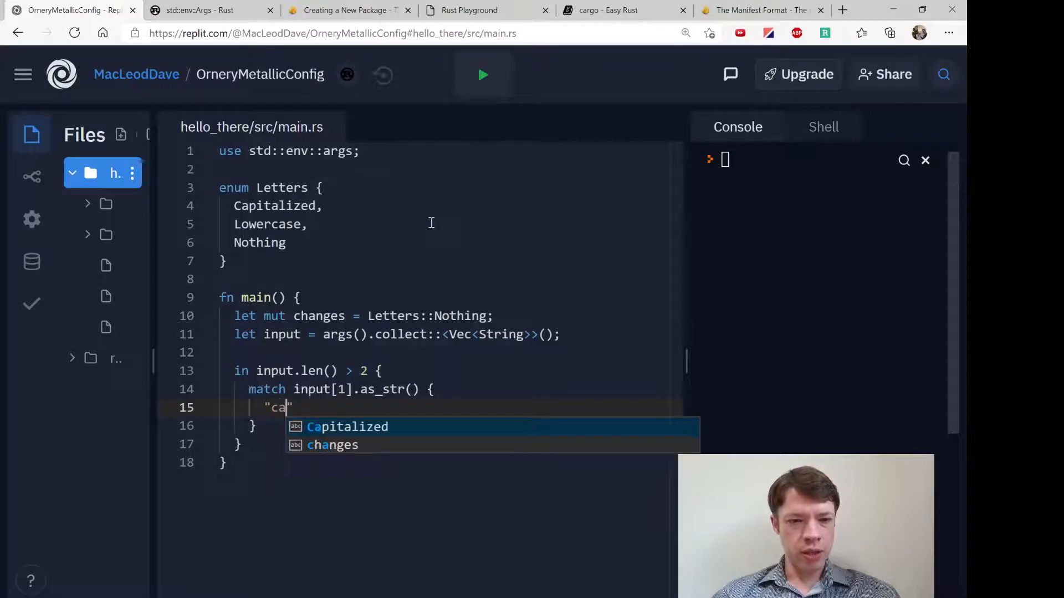
type("pital")
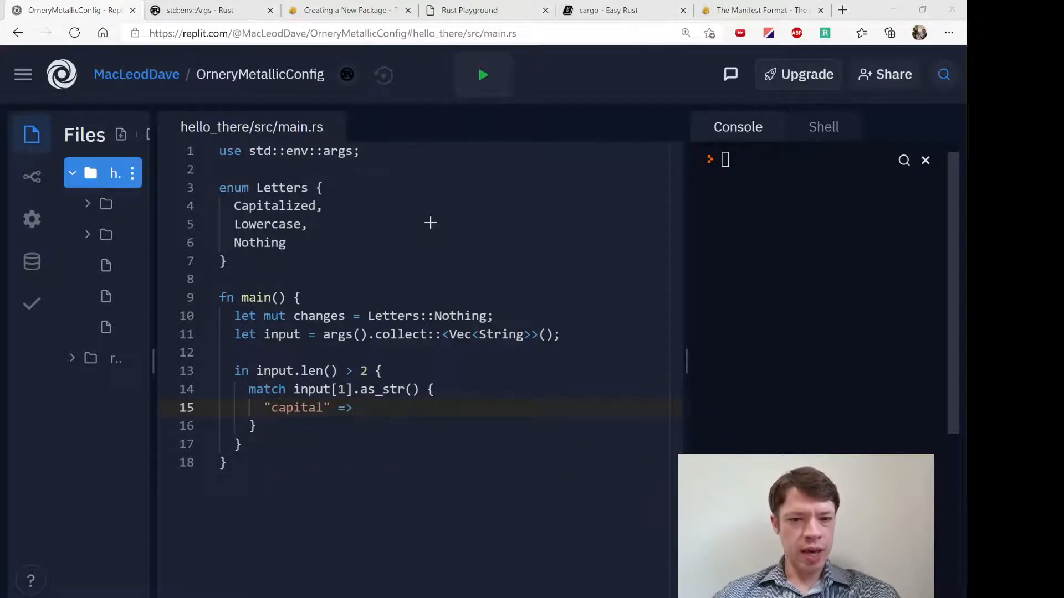
type("changes =")
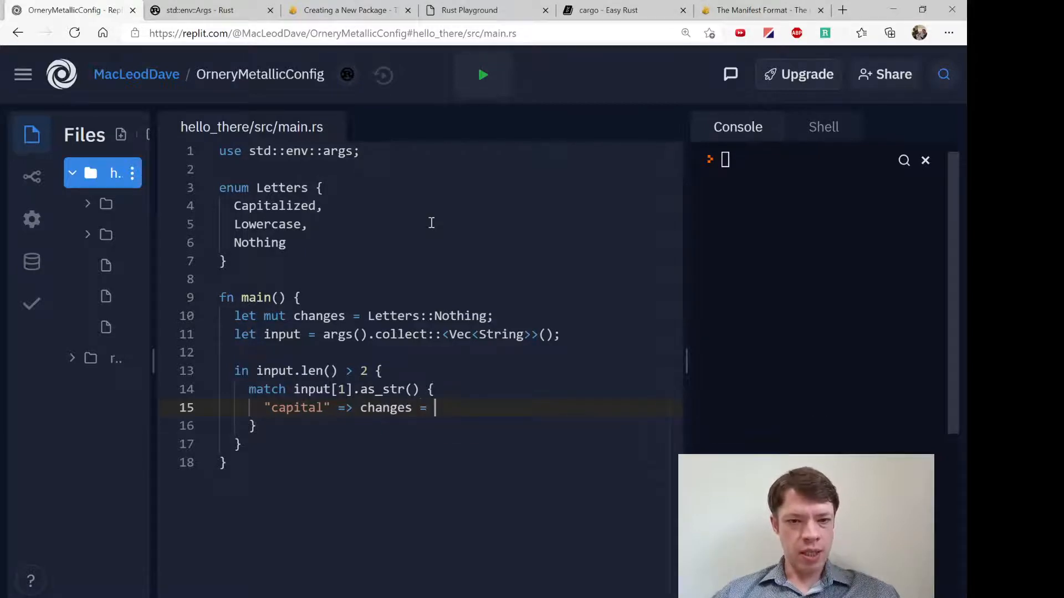
type("Letters::")
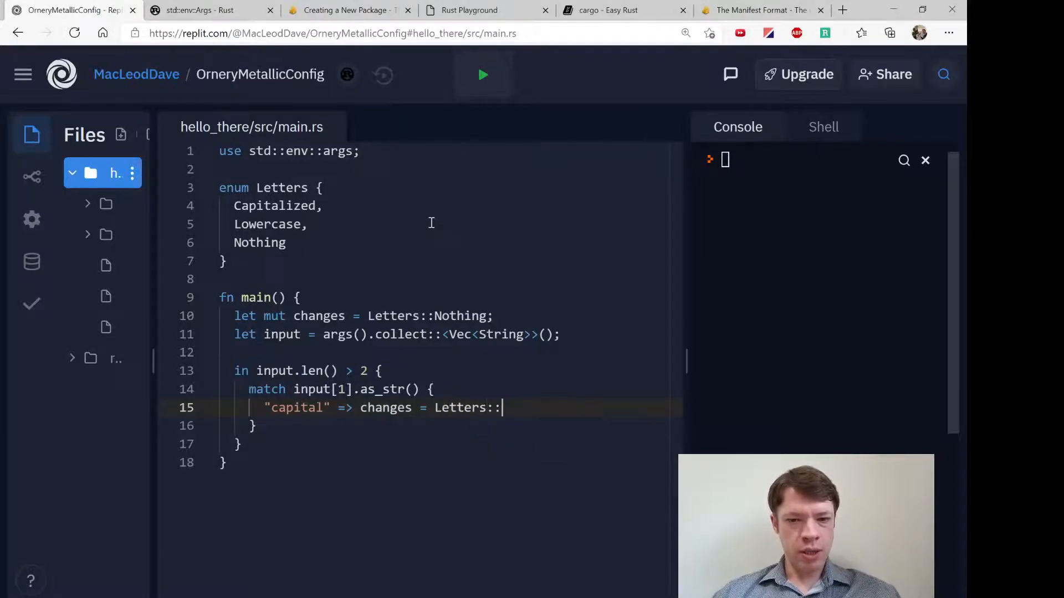
type("Capitalized,")
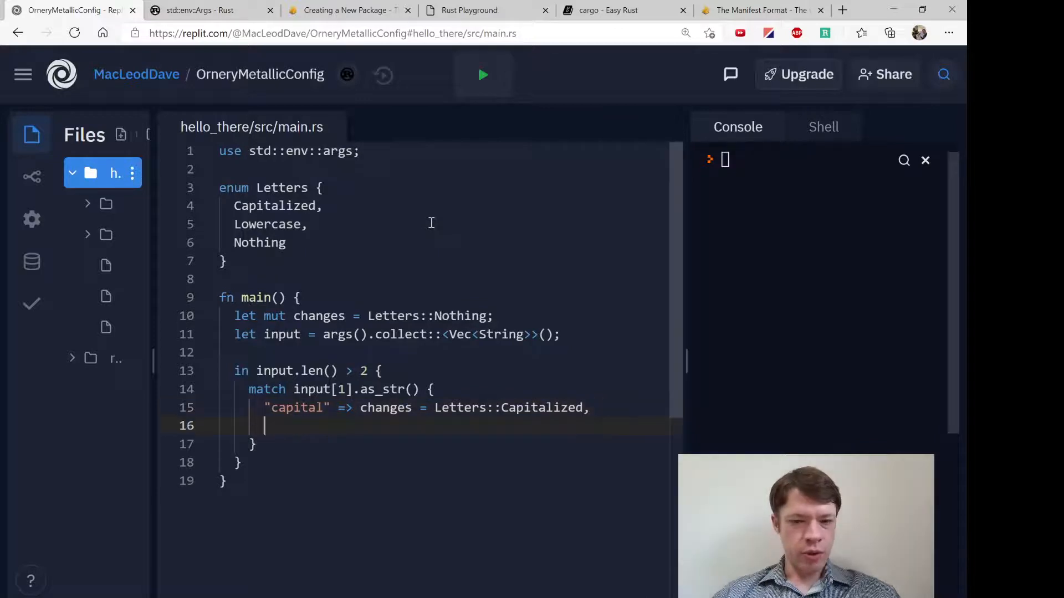
Step: Add the "lowercase" arm setting Letters::Lowercase and a _ => {} catch-all
type("\"lower\"")
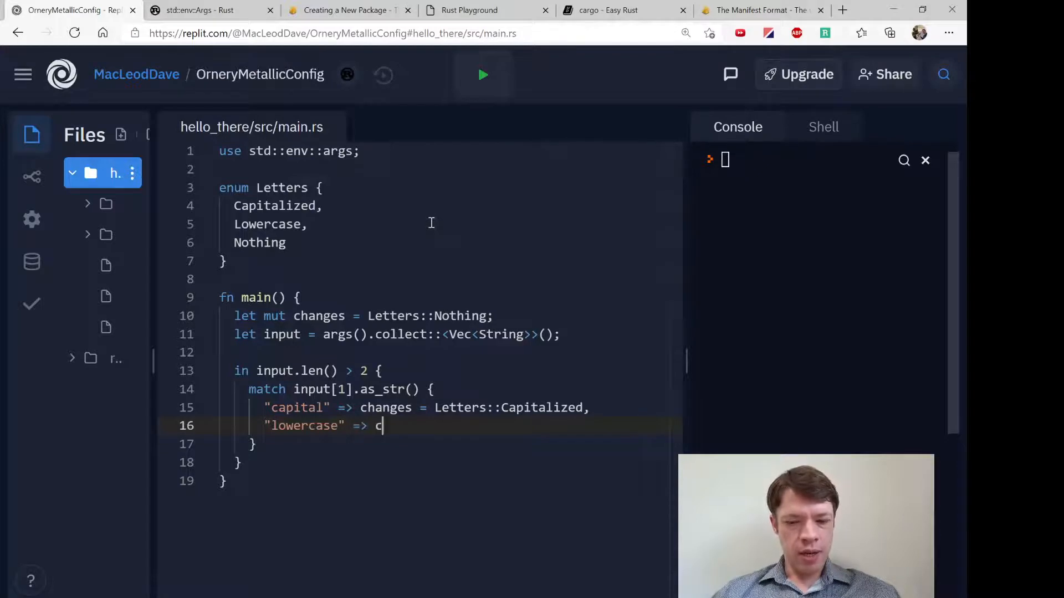
type("hanges = Letters::Lowercase,")
type("_")
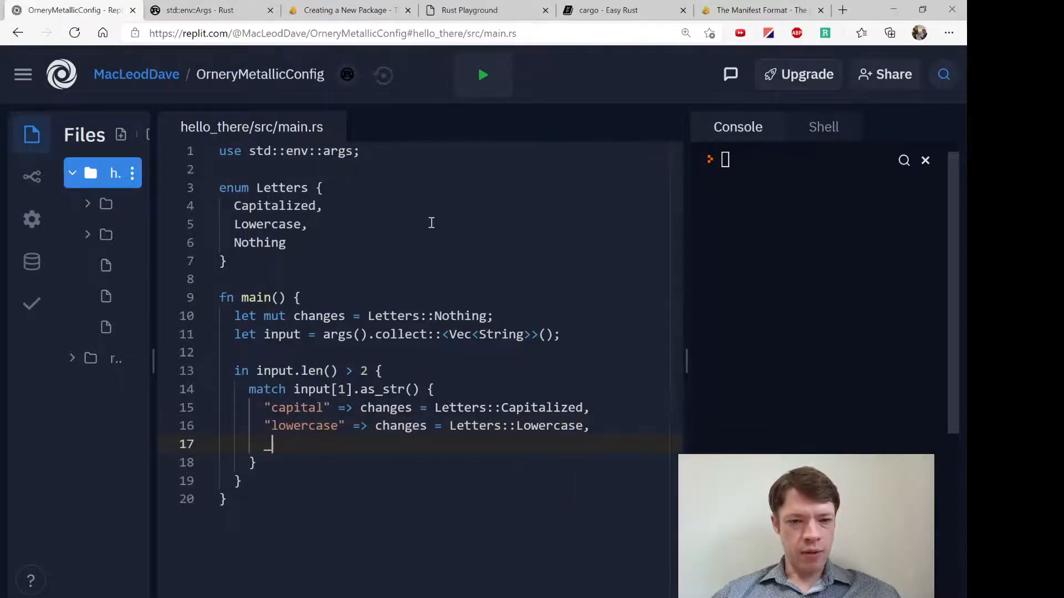
type("=> {}")
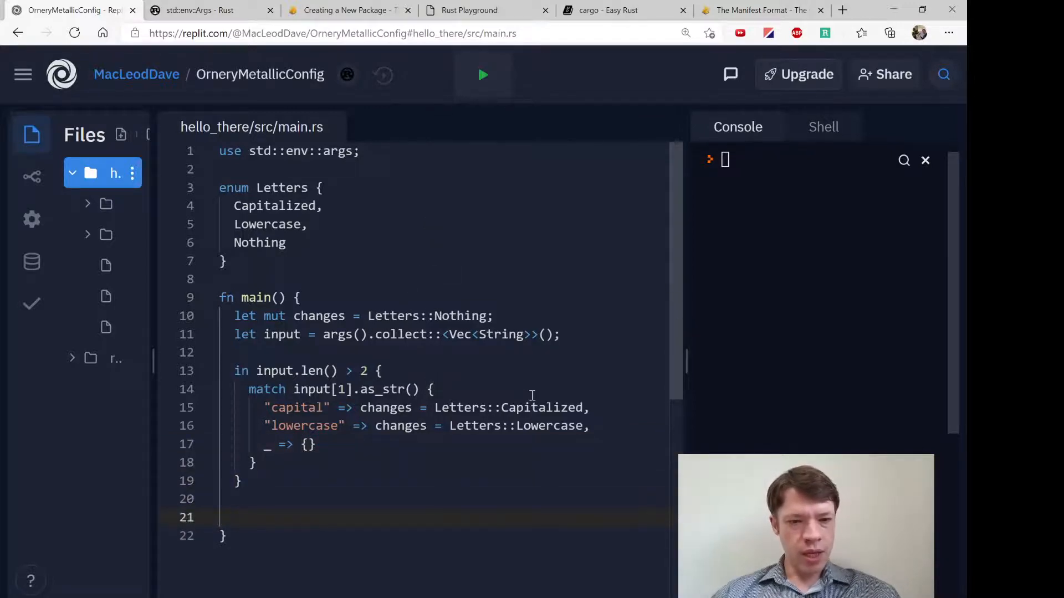
Step: Start a for word loop over input.iter().skip(2)
scroll("down", 3)
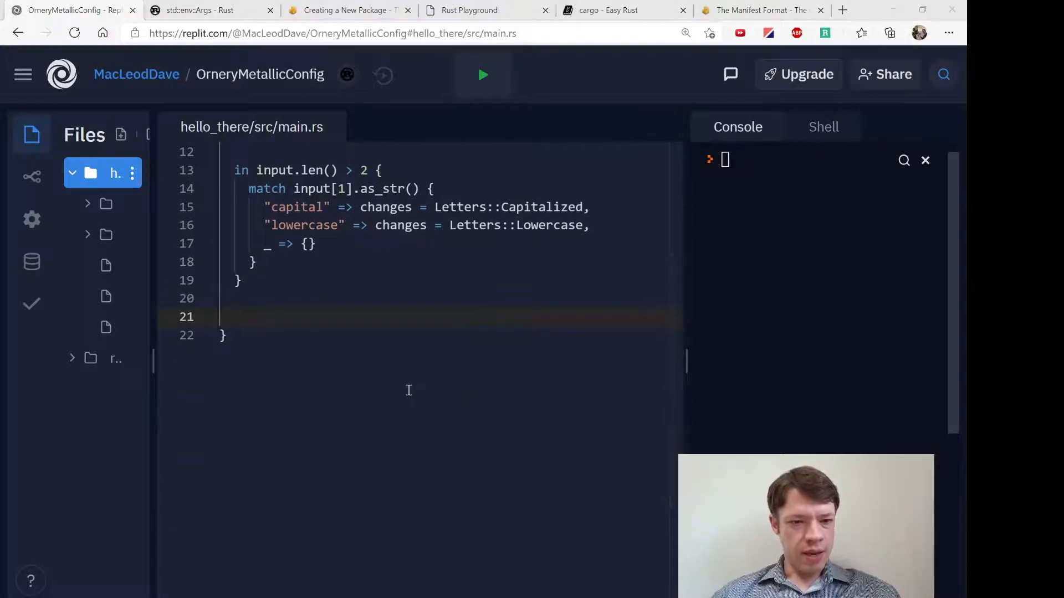
type("for")
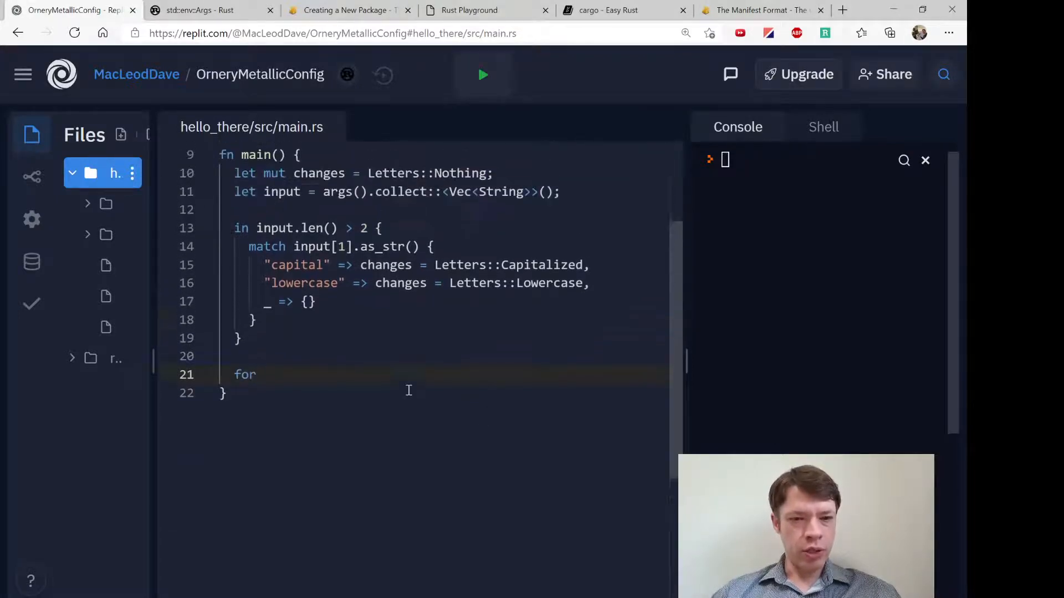
type("word if")
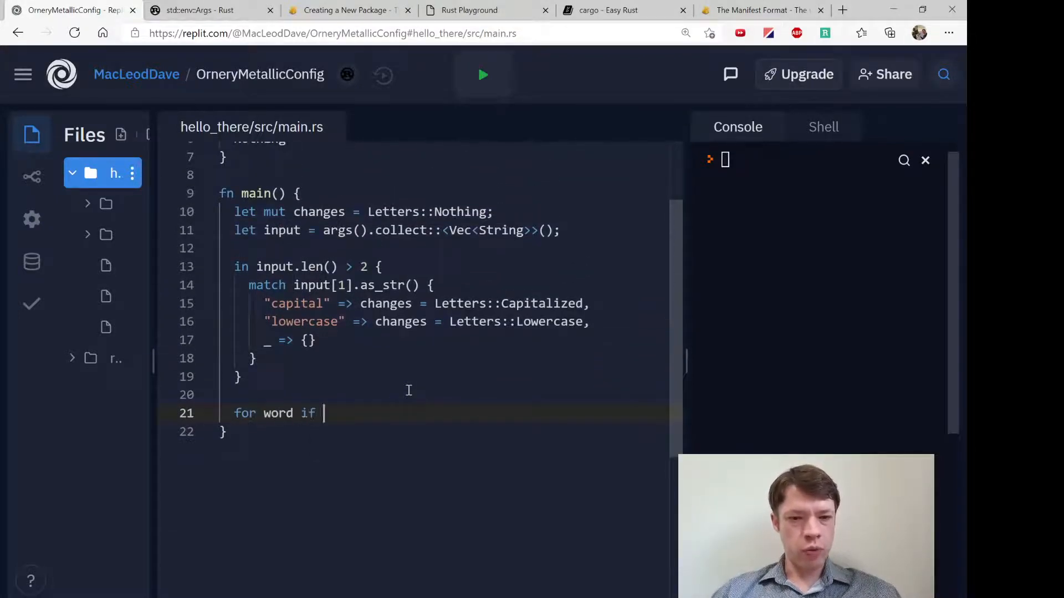
type("in inp")
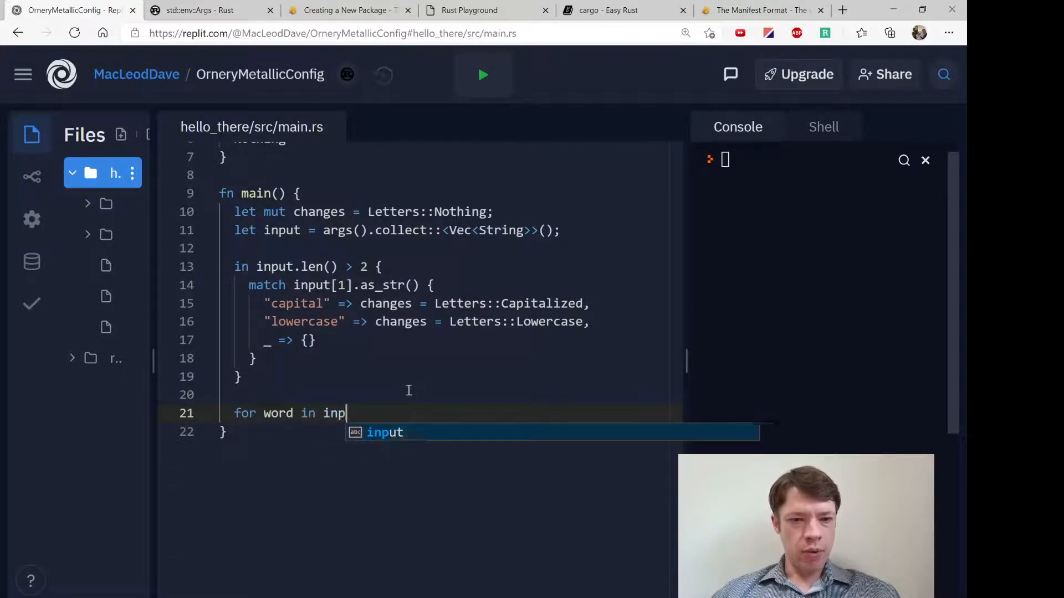
type("ut.it")
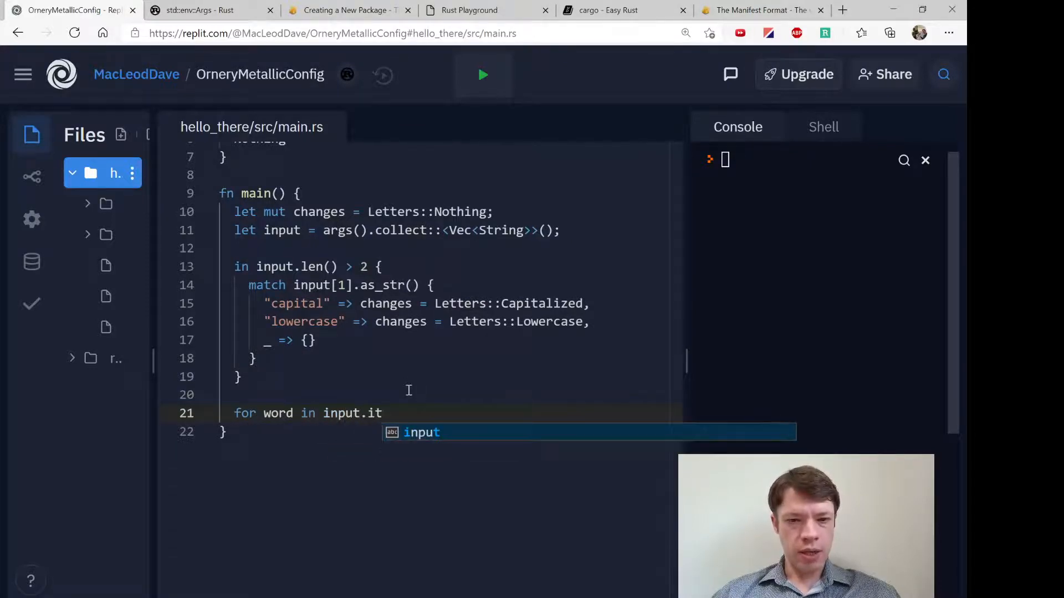
type("er().skip(2)")
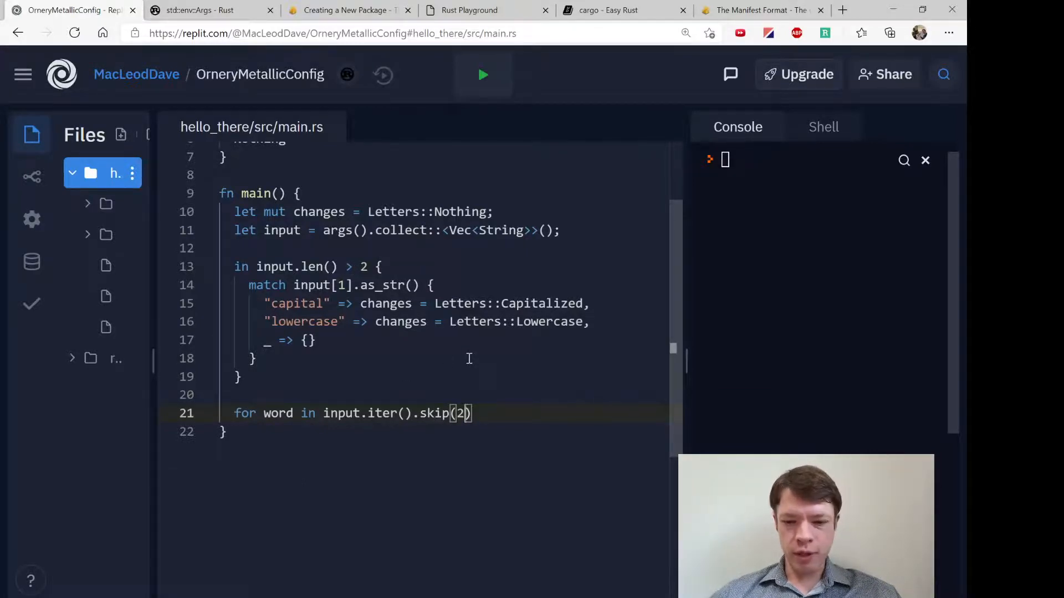
type("{")
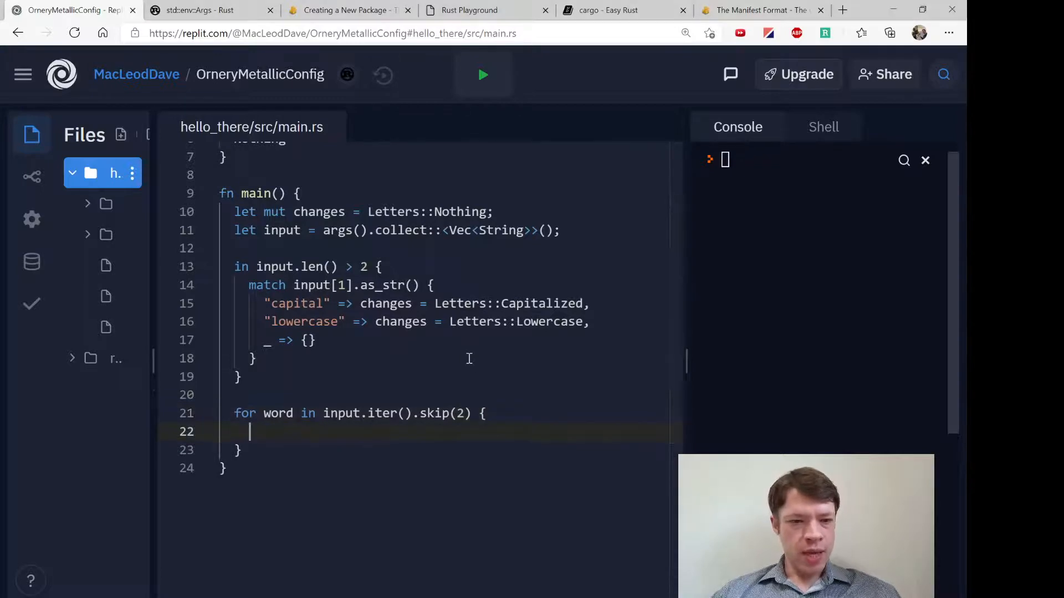
Step: Match changes, printing word.to_uppercase() for Letters::Capitalized
type("match changes")
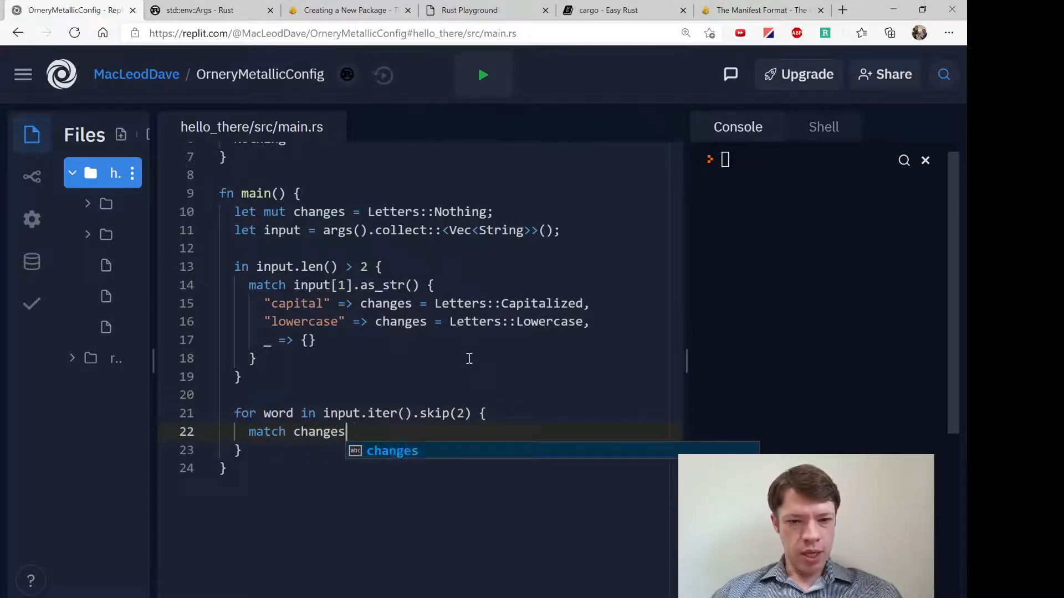
type("{")
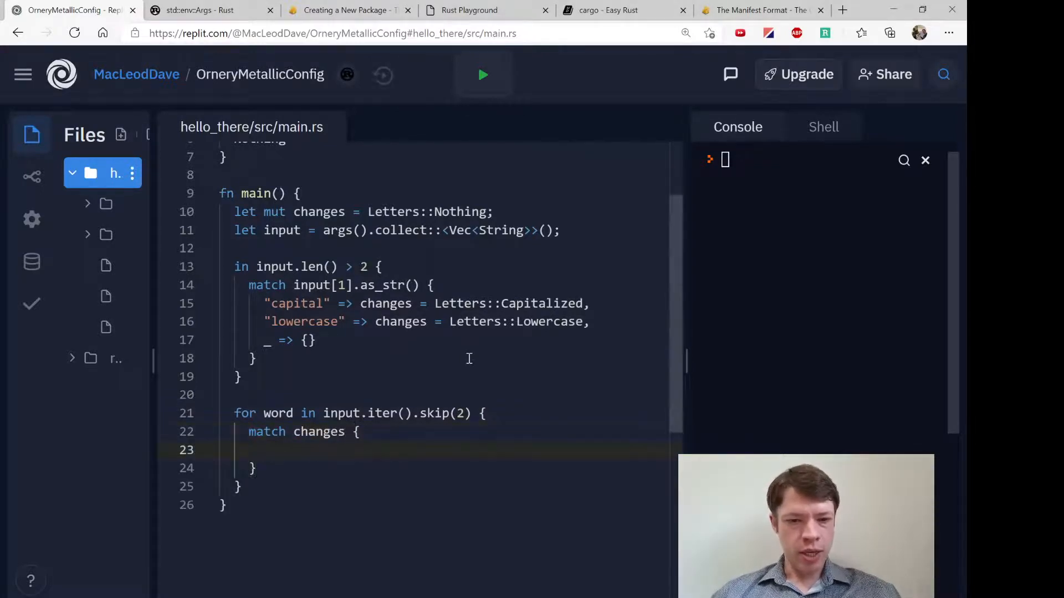
type("Letters:")
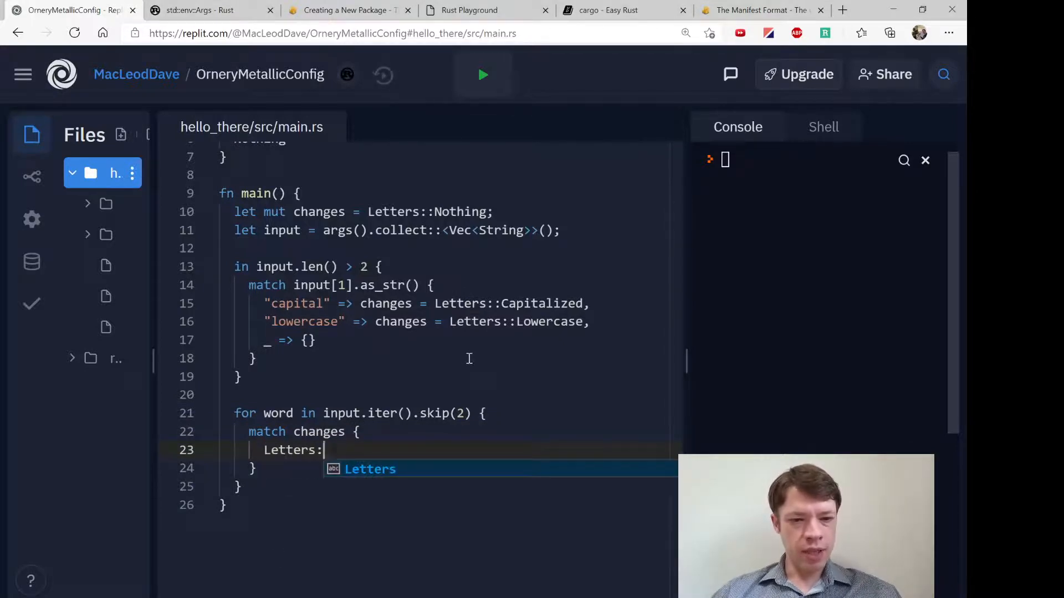
type("Capitalized =>")
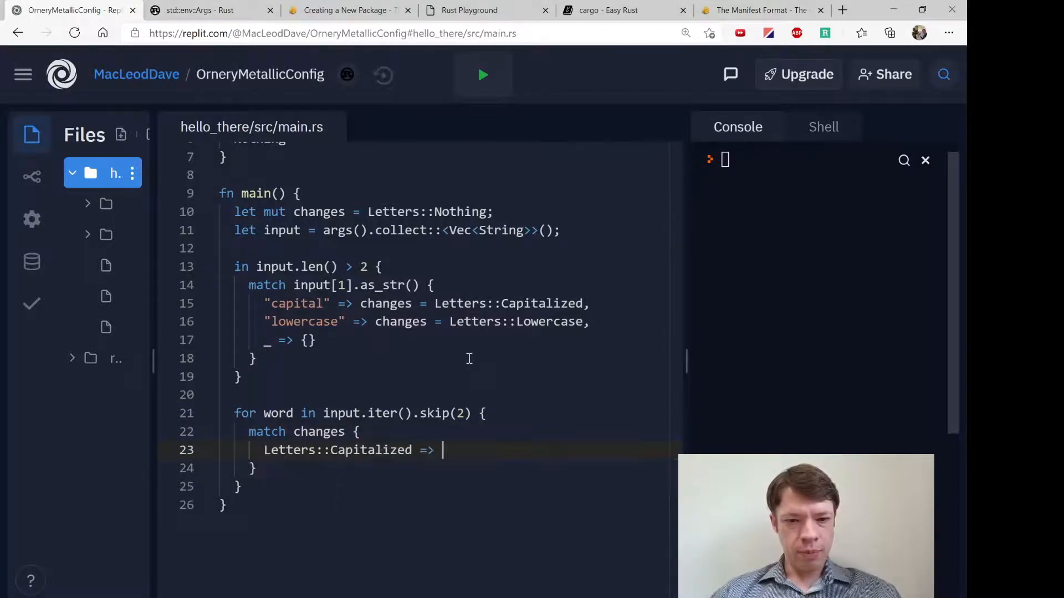
type("println!(\"{}\")")
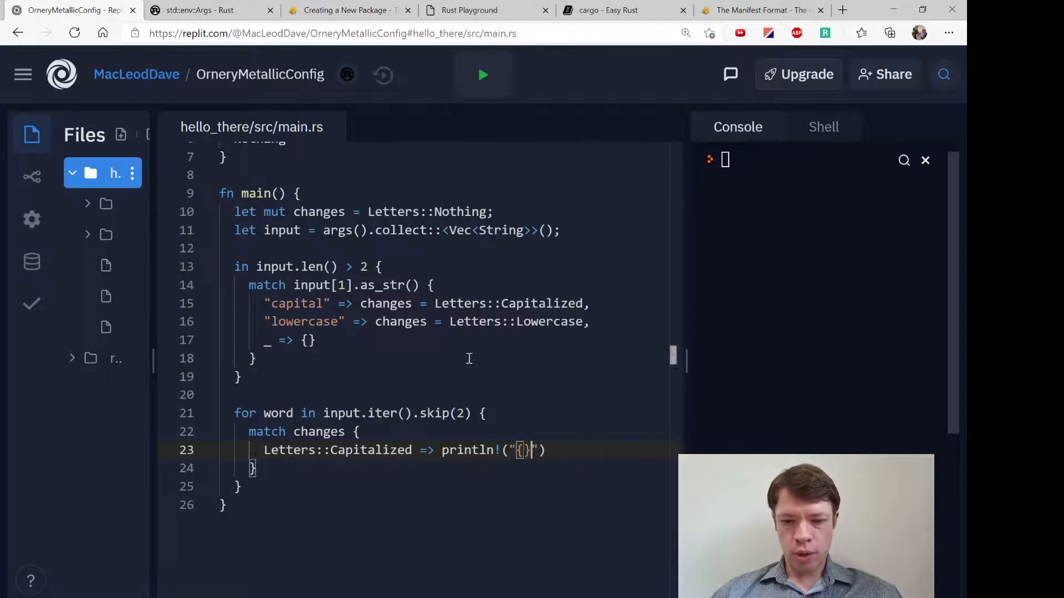
type(", word")
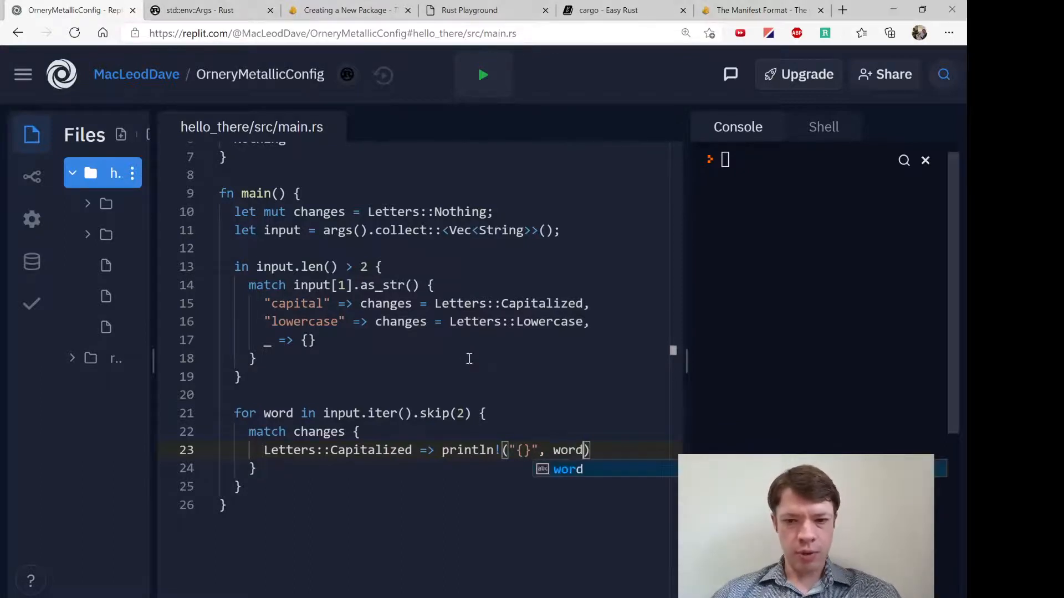
type(".to_uppercase(")
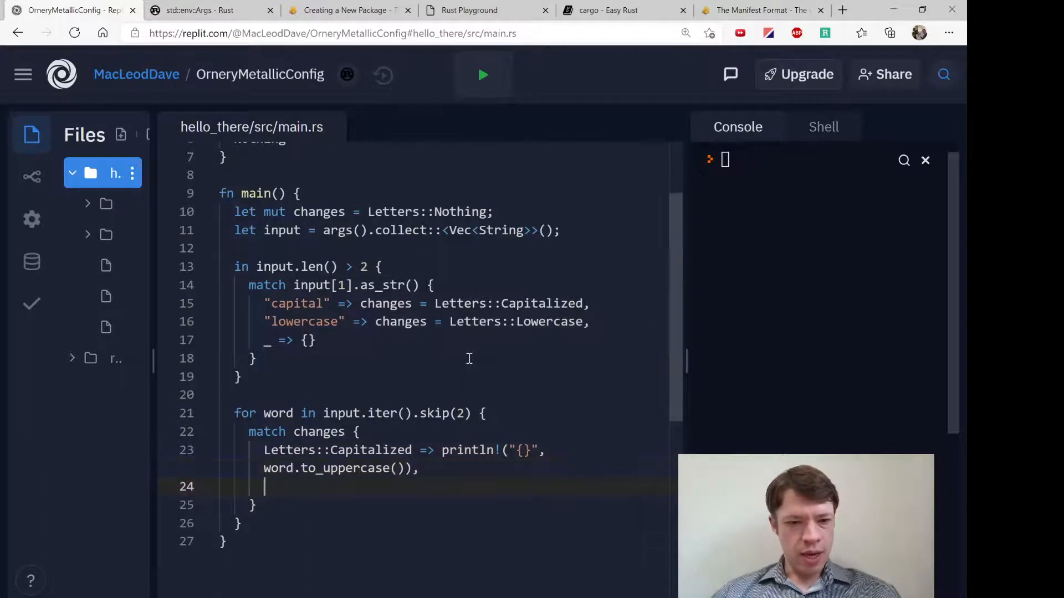
Step: Print word.to_lowercase() for Letters::Lowercase and the plain word for the _ arm
type("Letters::")
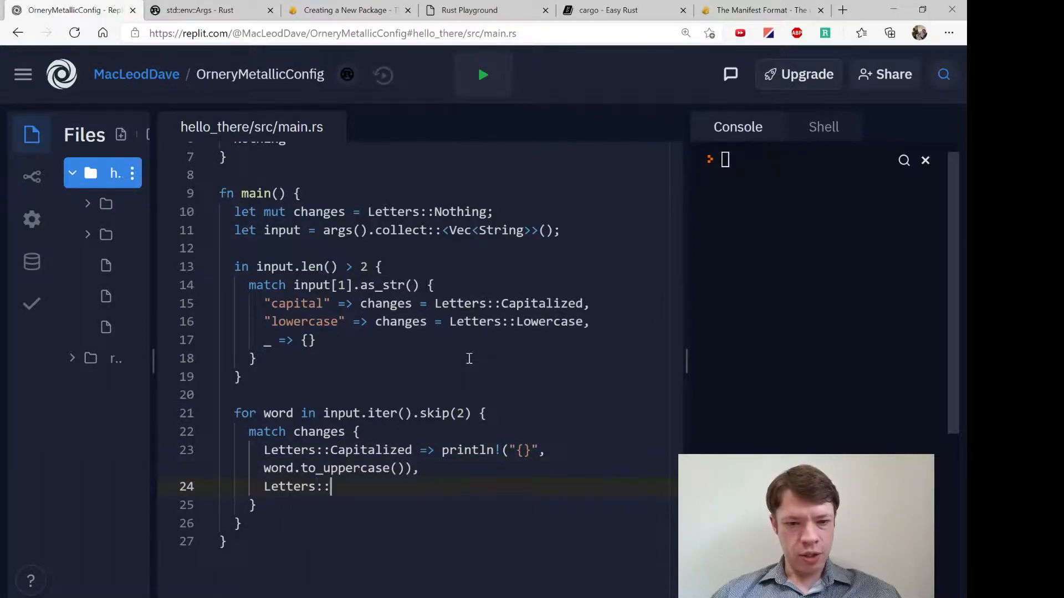
type("Lowercase => println!(\"")
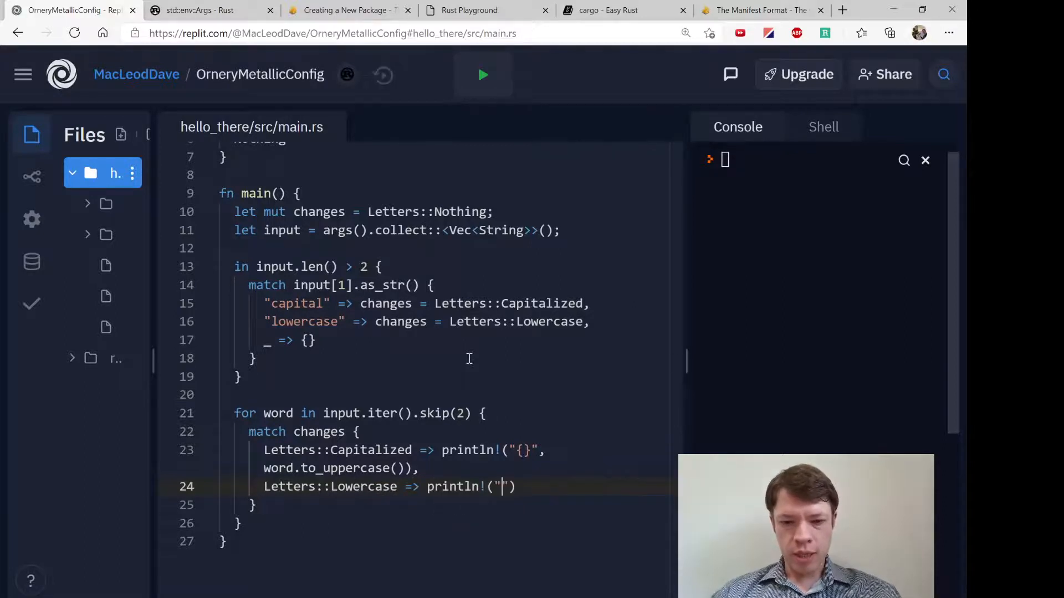
type("{}\", word")
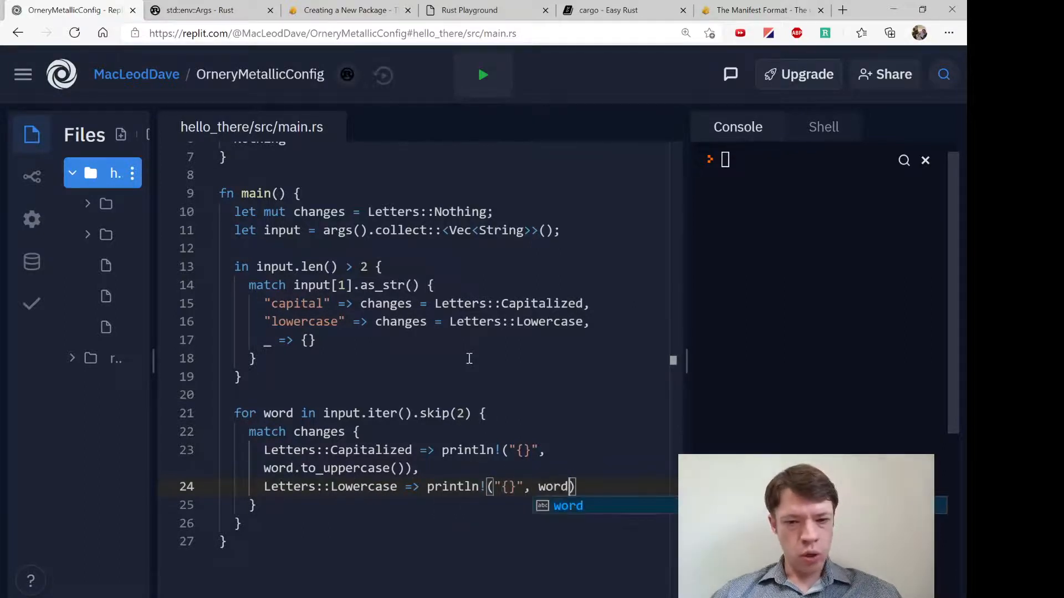
type(".to_lowercase(")
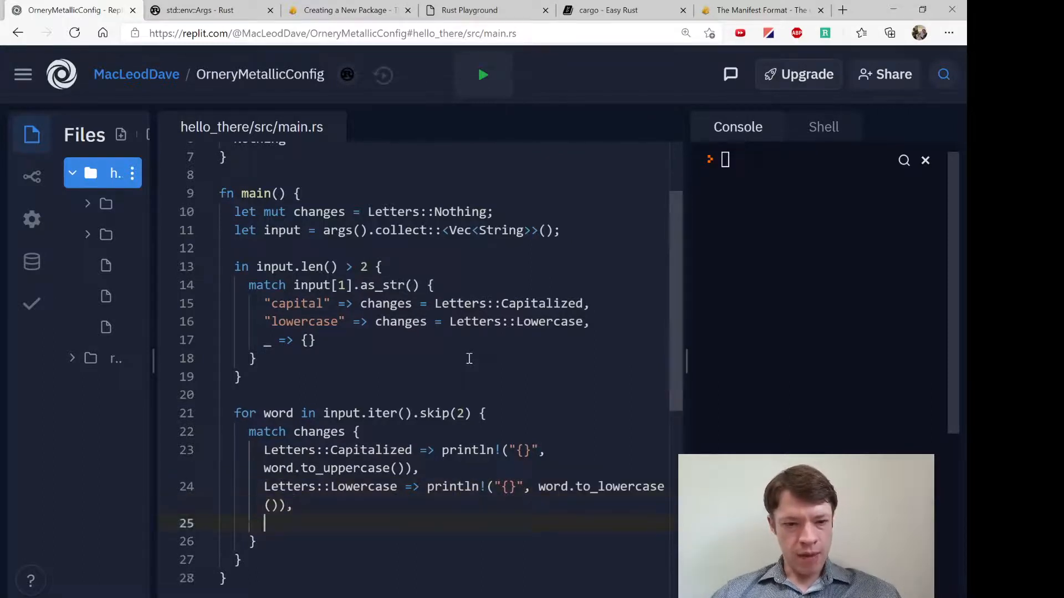
type("_ => println!(\"{}\", word")
left_click(814, 160)
type("cargo")
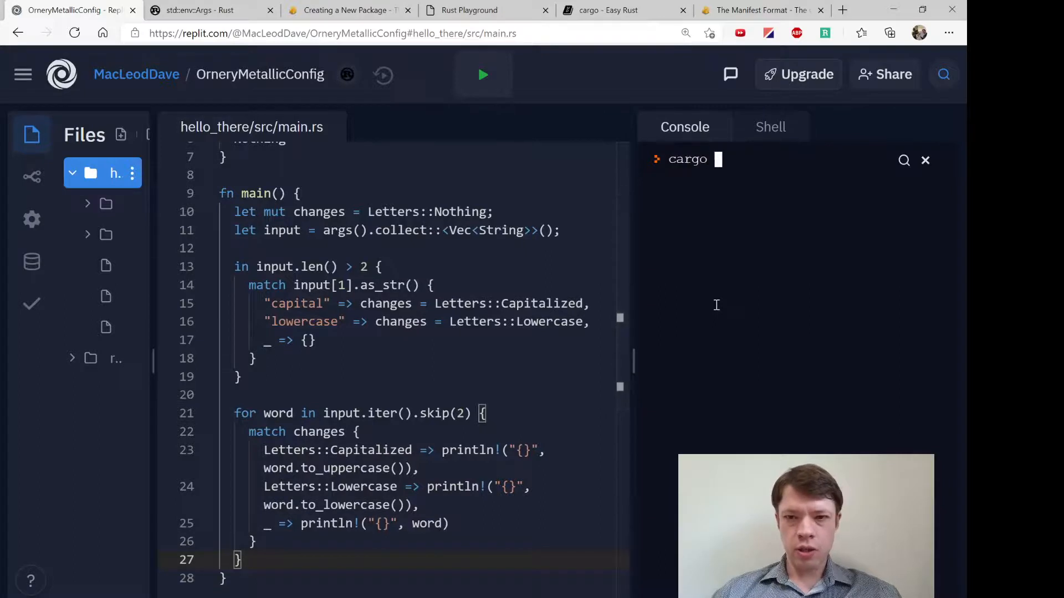
Step: Run cargo run capital hello there in the Console, hitting the line 13 compile error
type("run")
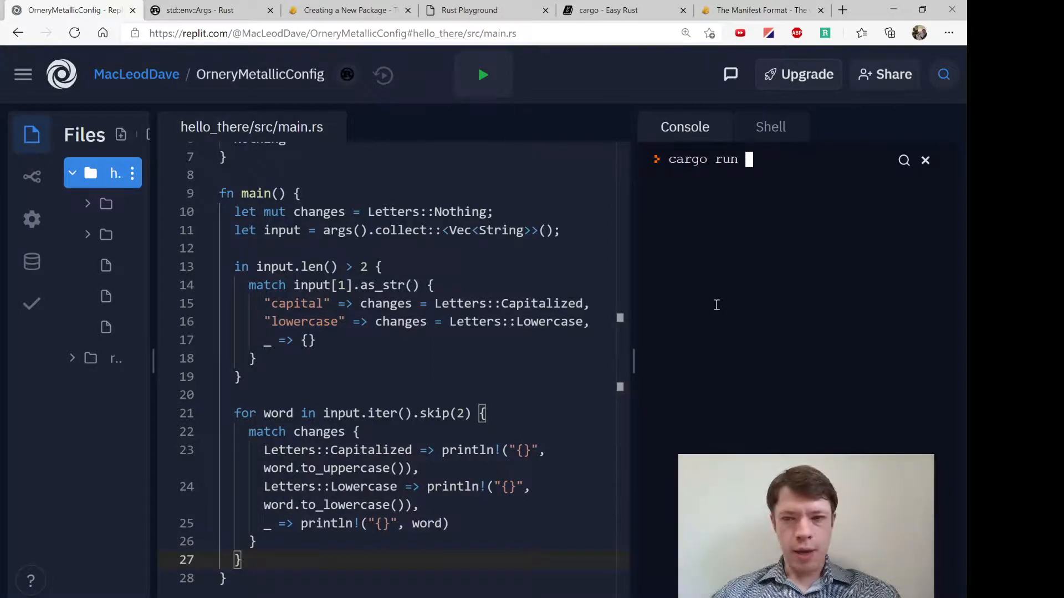
type("capital hello th")
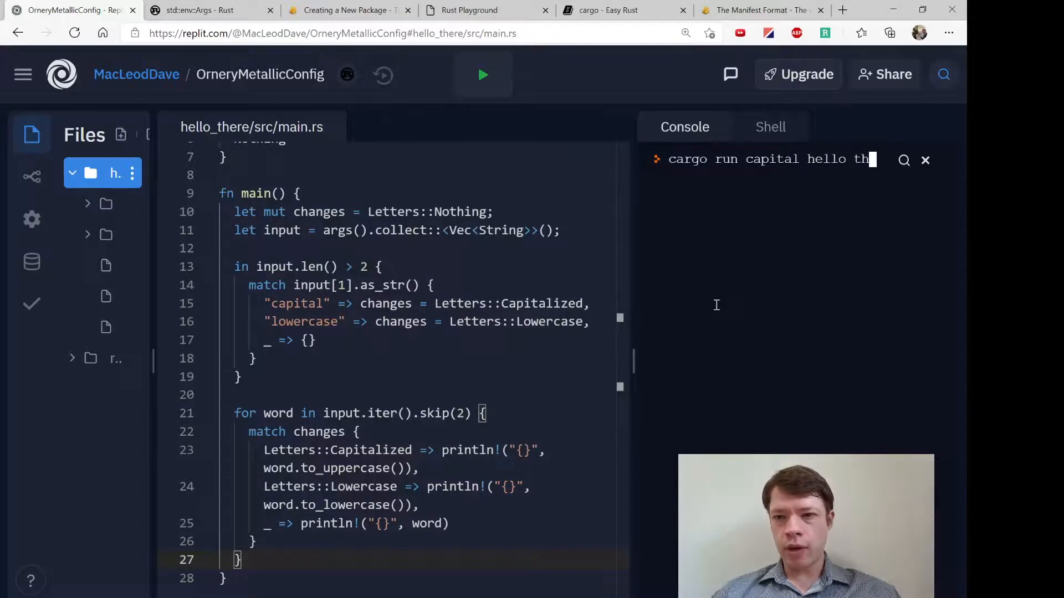
key("Enter")
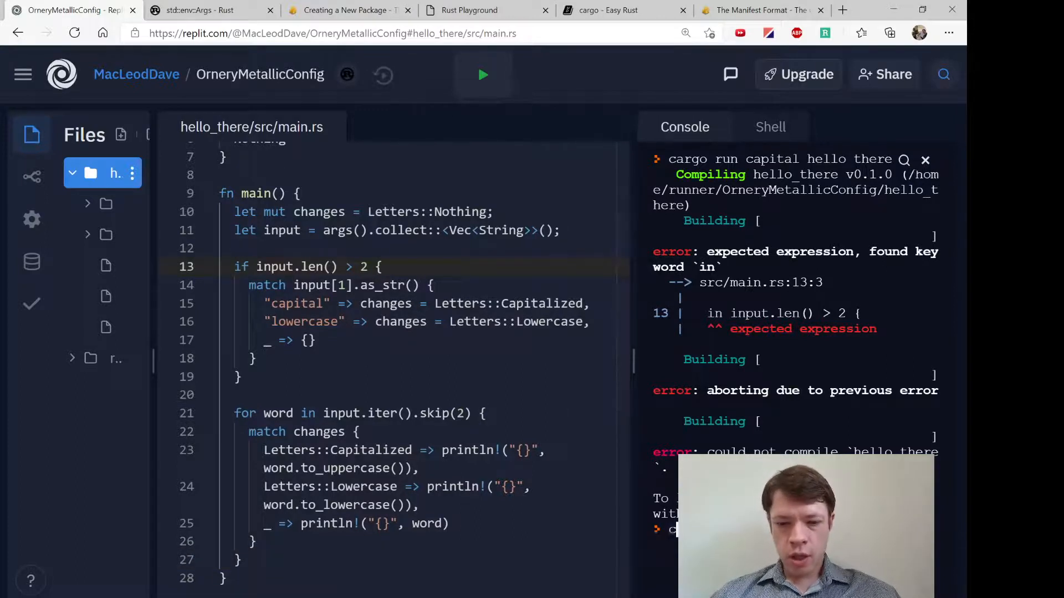
Step: Rerun for HELLO THERE, then run cargo run lowercase HELLO tHeRe in the Console
left_click(924, 159)
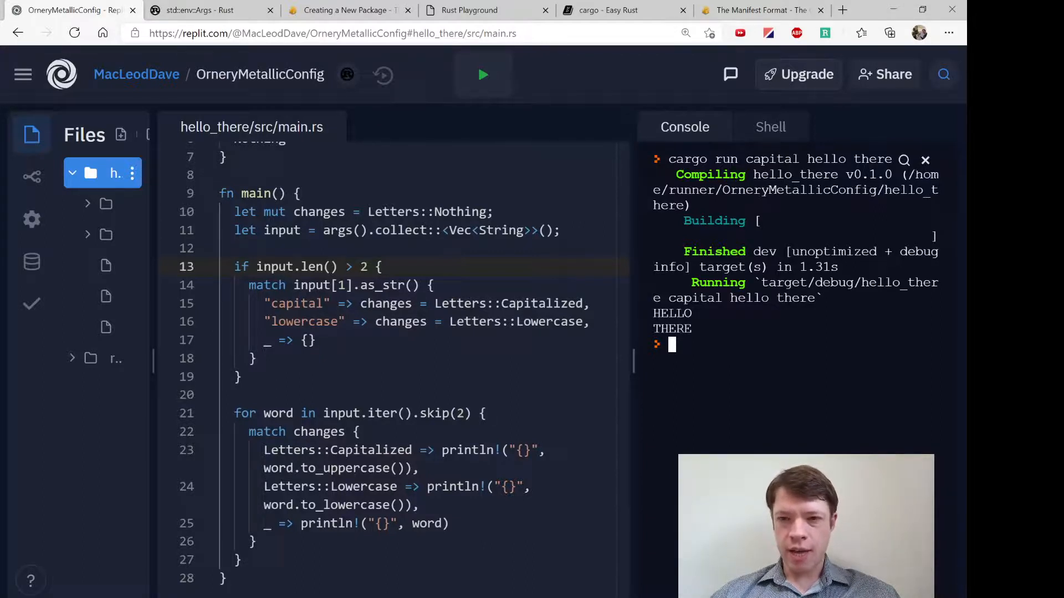
type("cargo run")
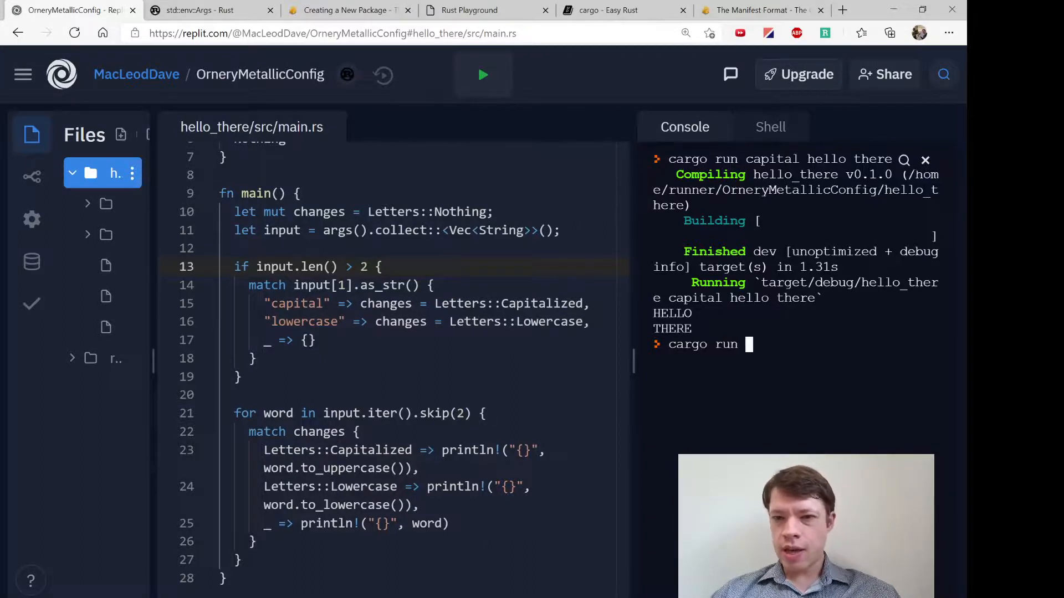
type("lowercase")
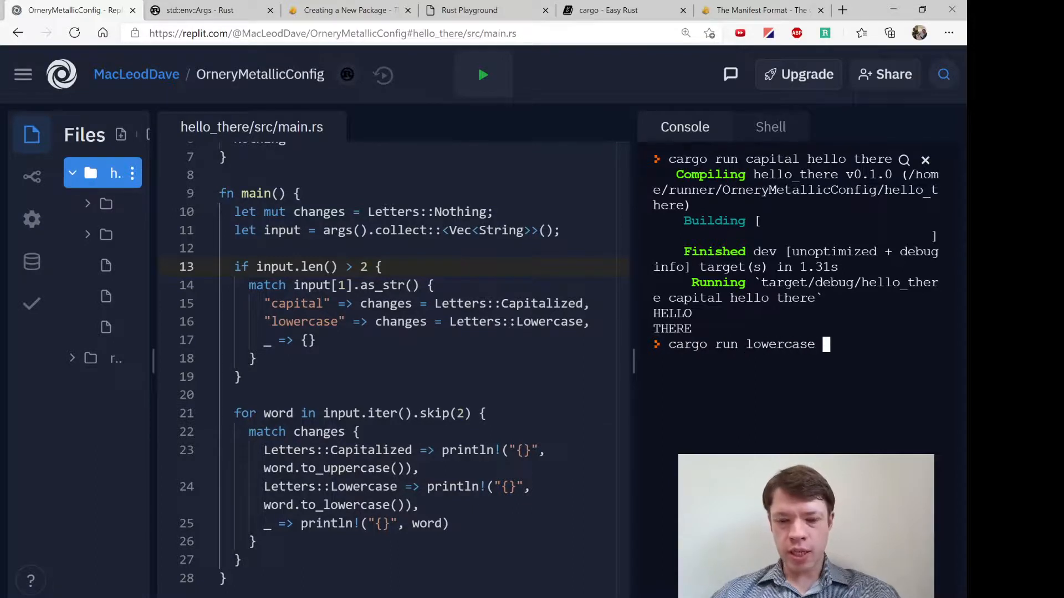
type("HELLO tHeRe")
type("cargo run please give me what I typed")
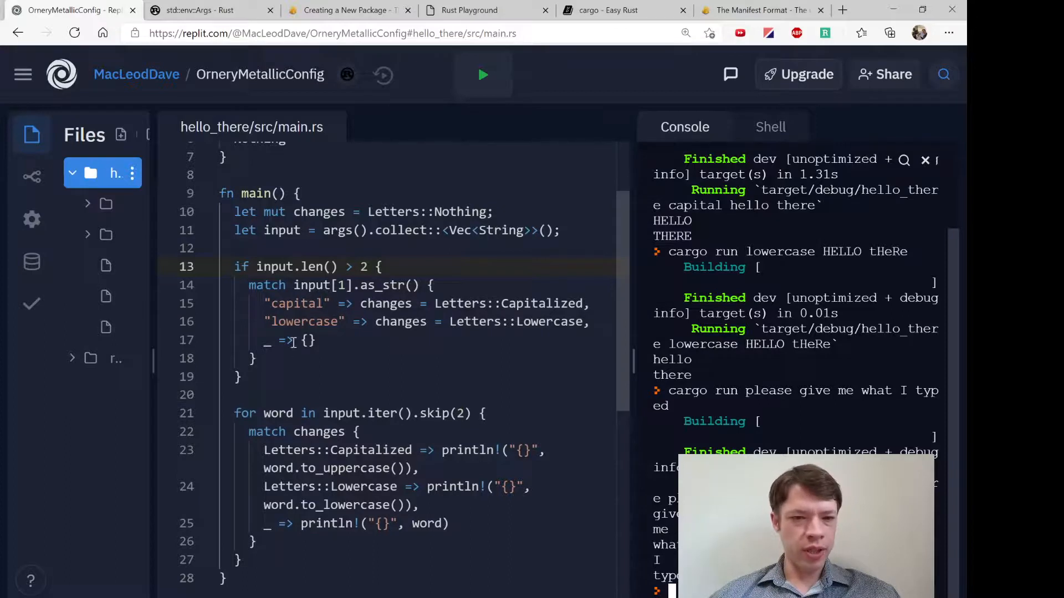
left_click(289, 303)
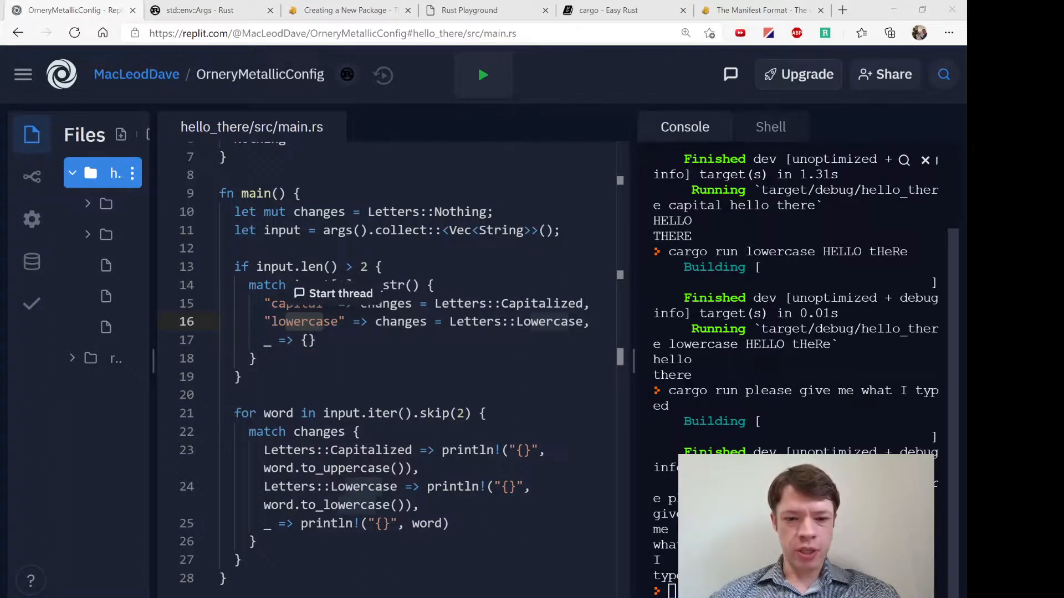
double_click(301, 321)
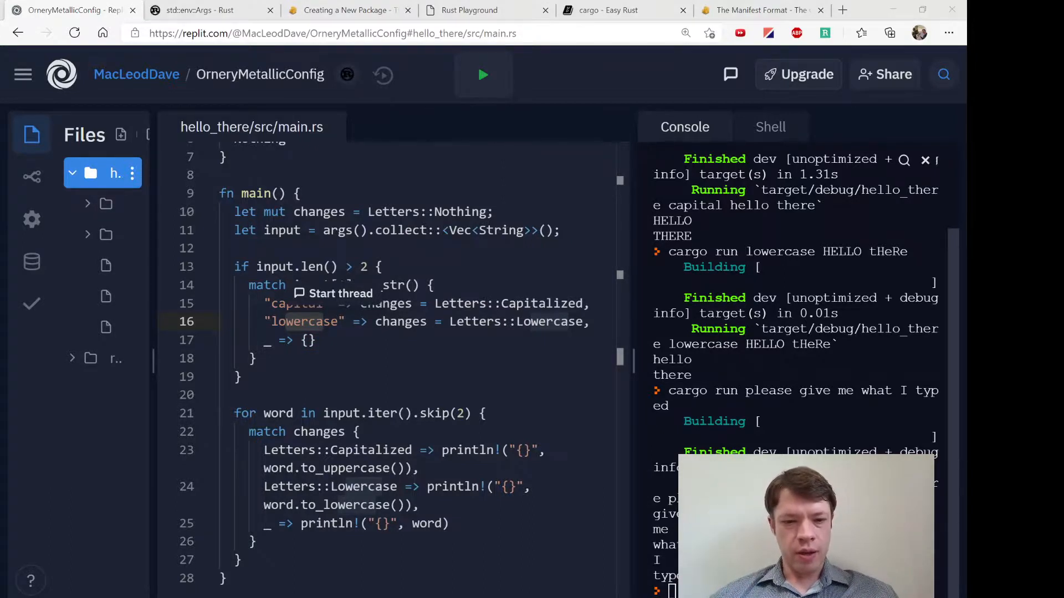
mouse_move(209, 421)
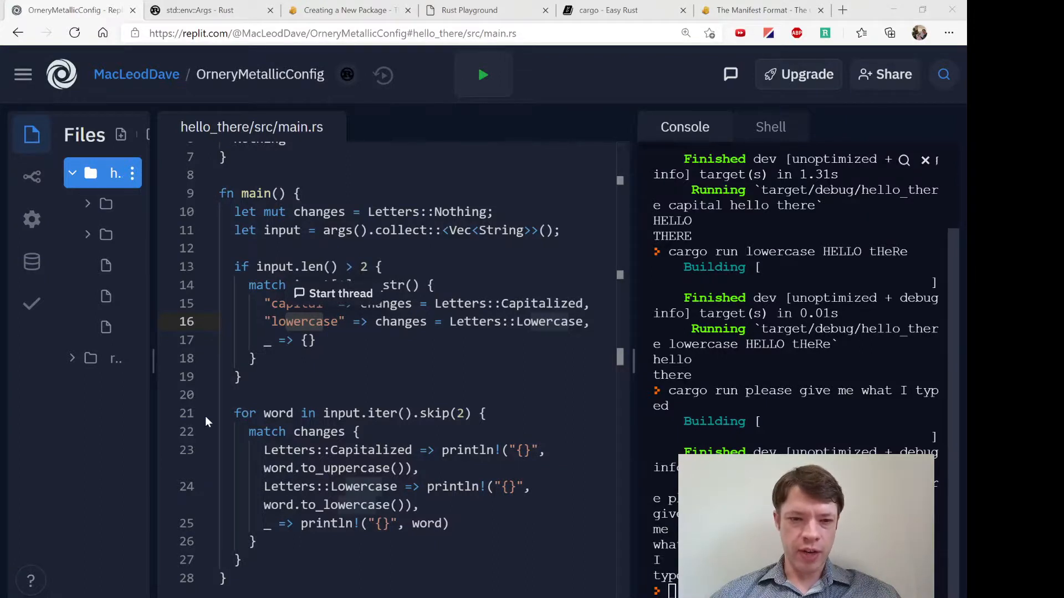
mouse_move(637, 568)
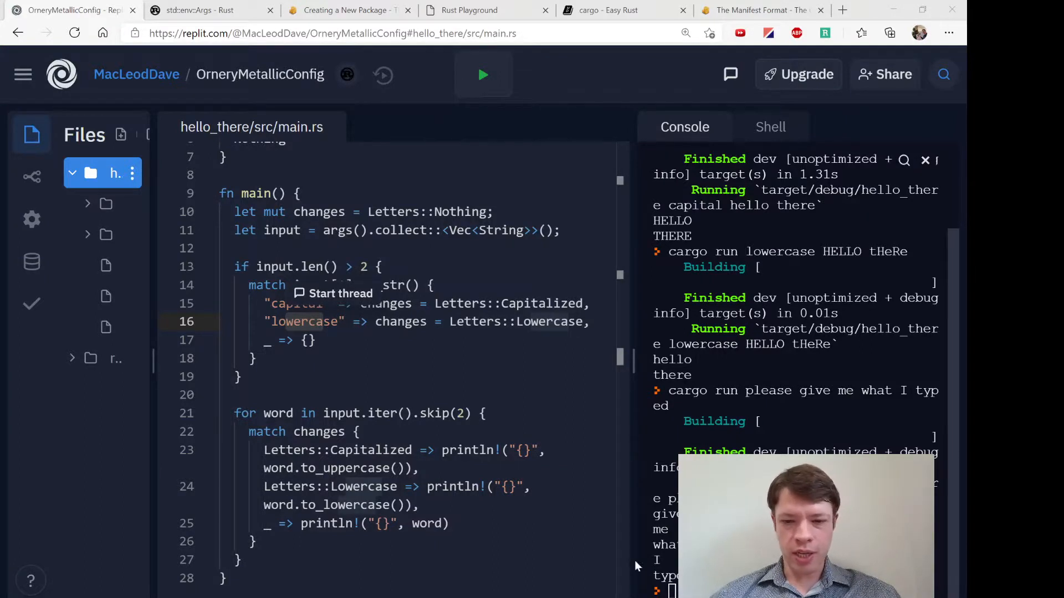